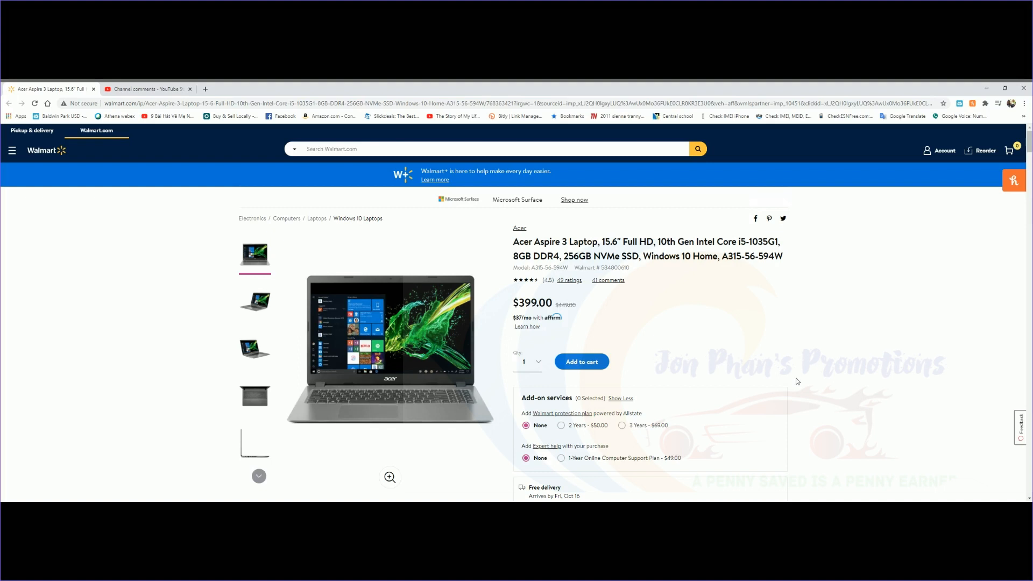
mouse_move(669, 338)
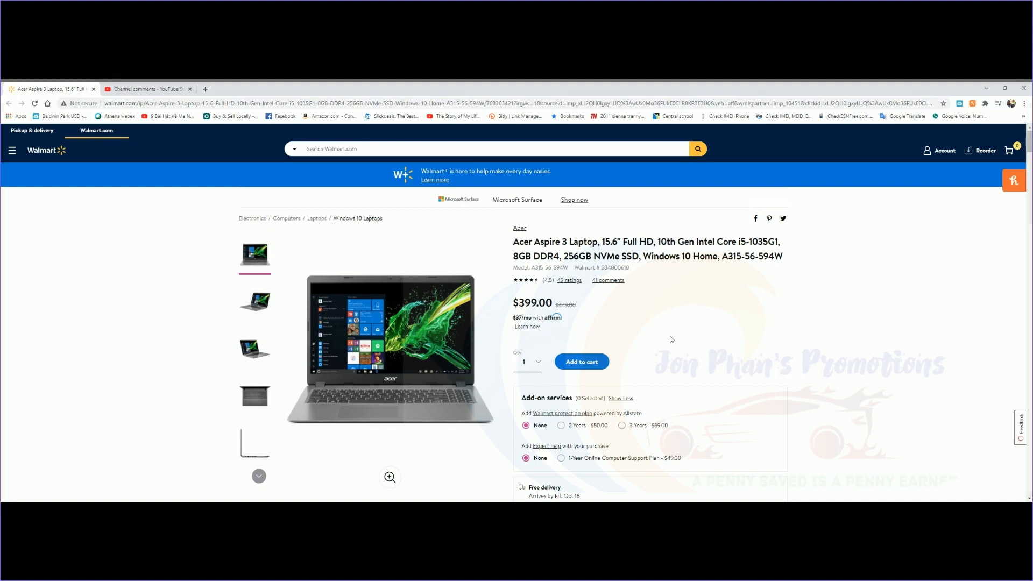
mouse_move(687, 333)
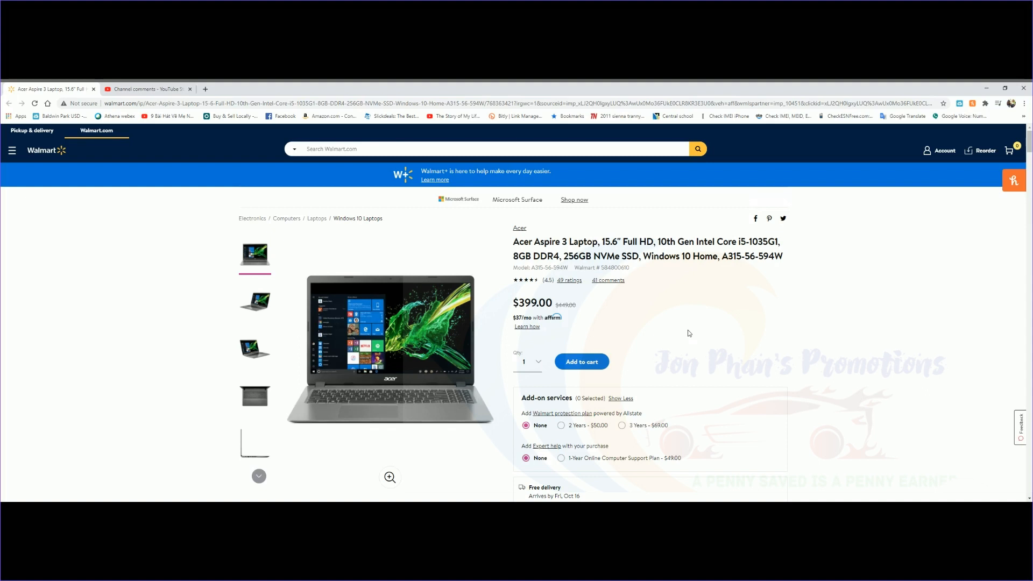
mouse_move(689, 333)
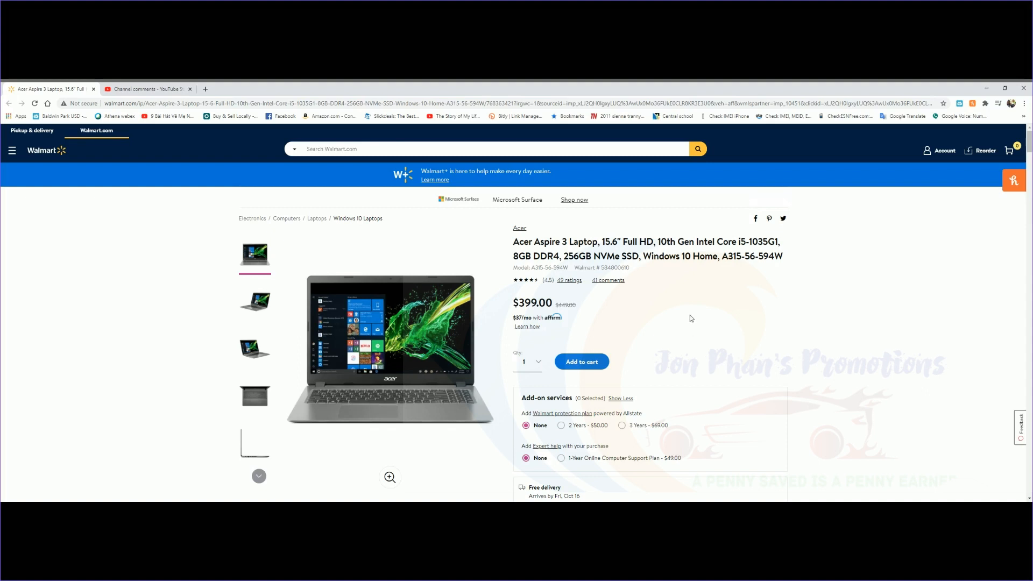
mouse_move(661, 326)
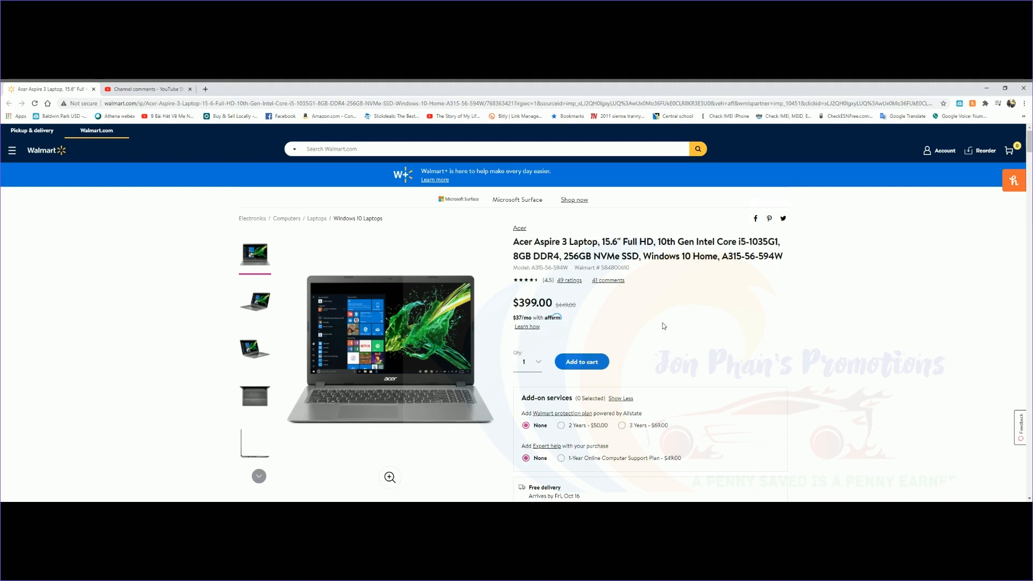
mouse_move(590, 299)
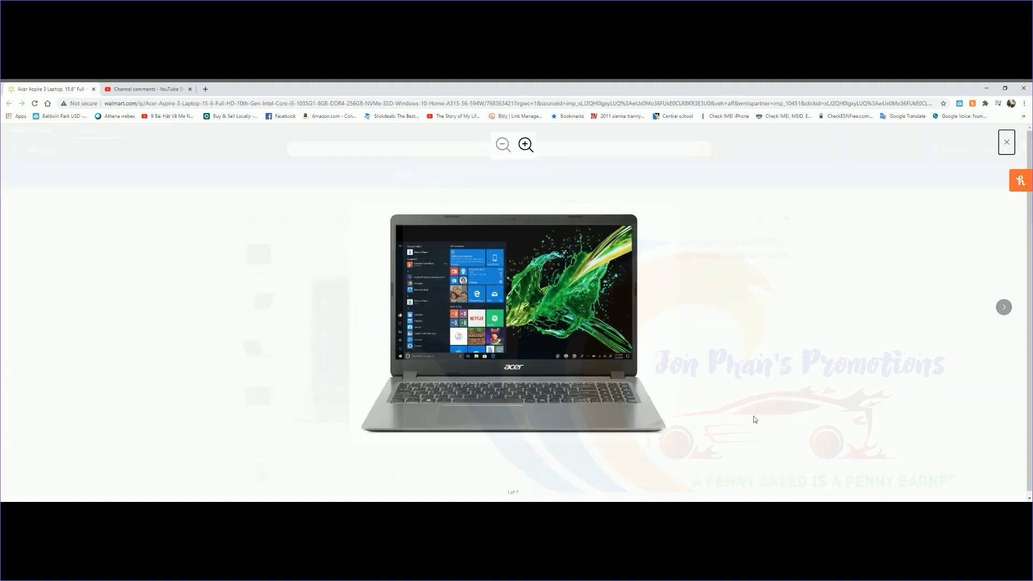
mouse_move(724, 324)
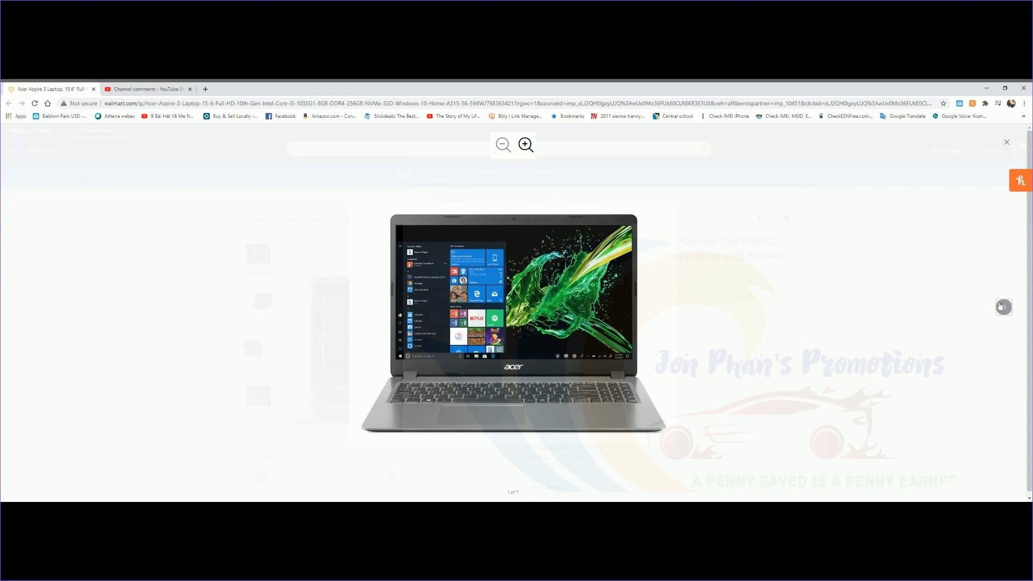
Step: Browse through the remaining laptop photos including the side view, then close the enlarged viewer
left_click(1003, 306)
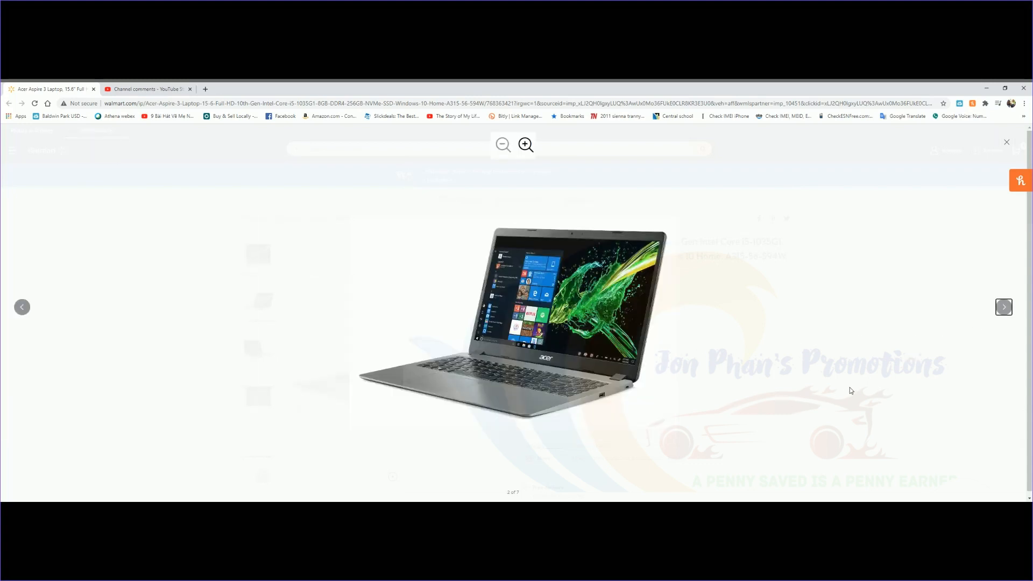
mouse_move(854, 375)
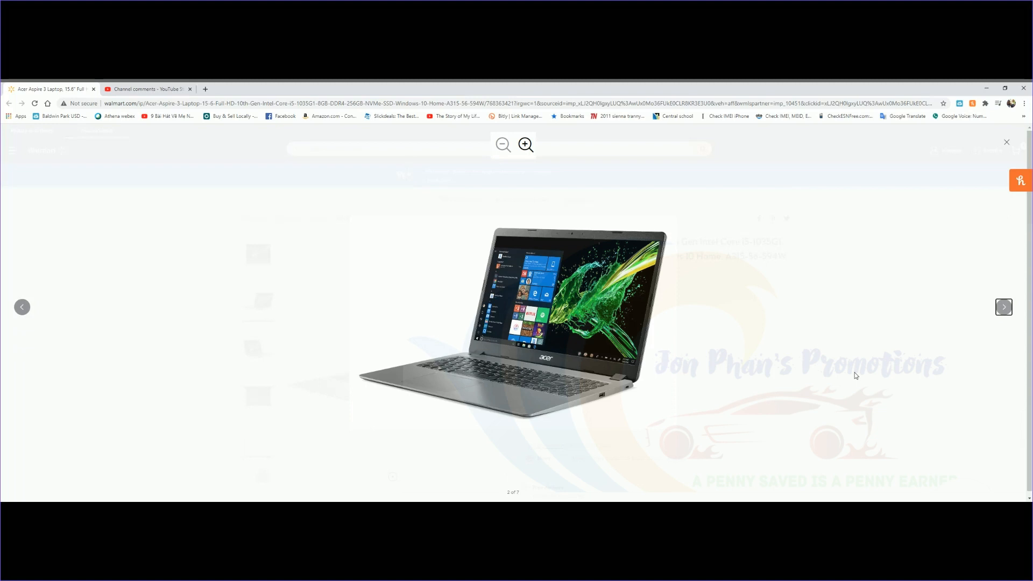
left_click(1003, 307)
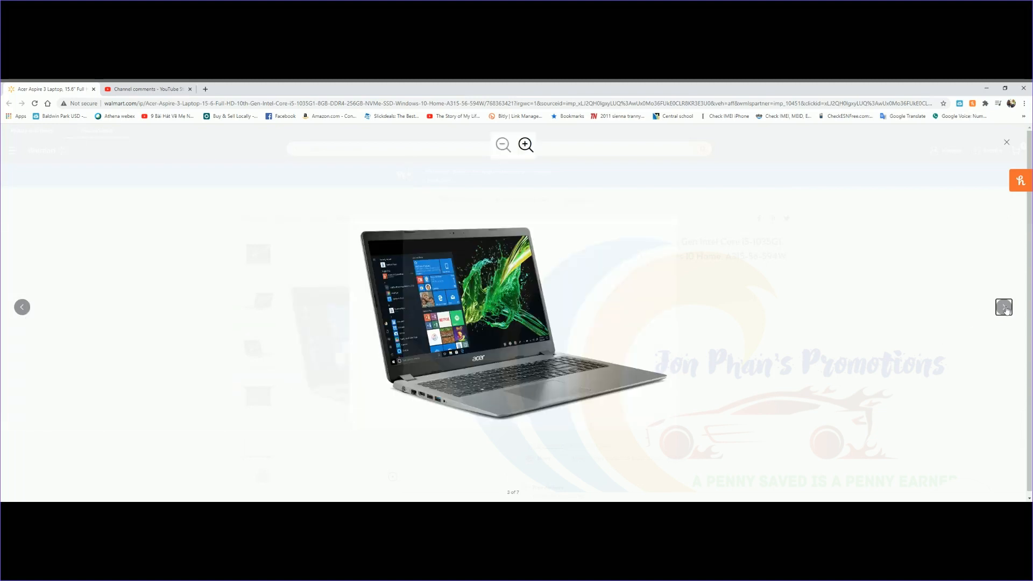
left_click(1003, 306)
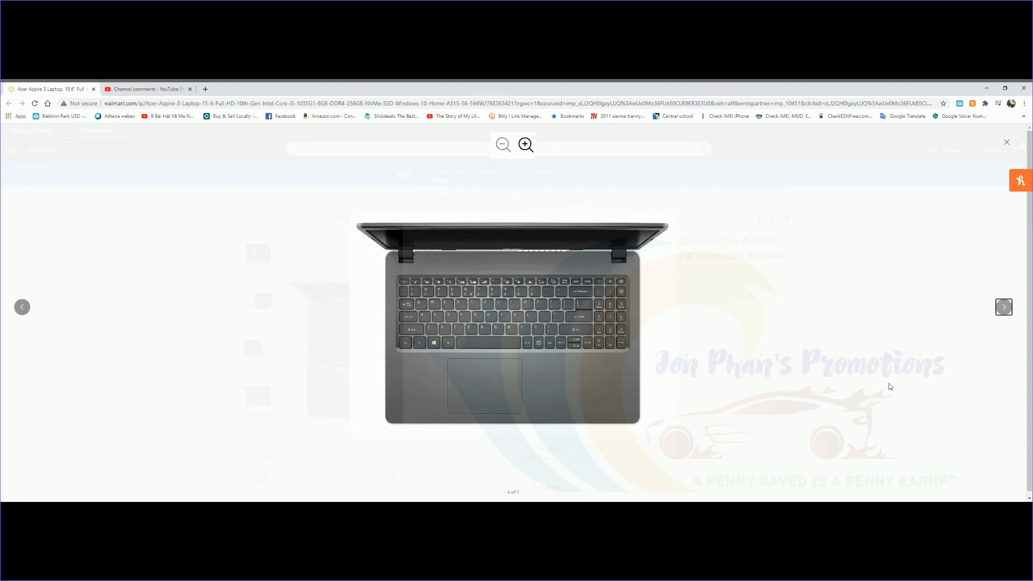
left_click(1003, 307)
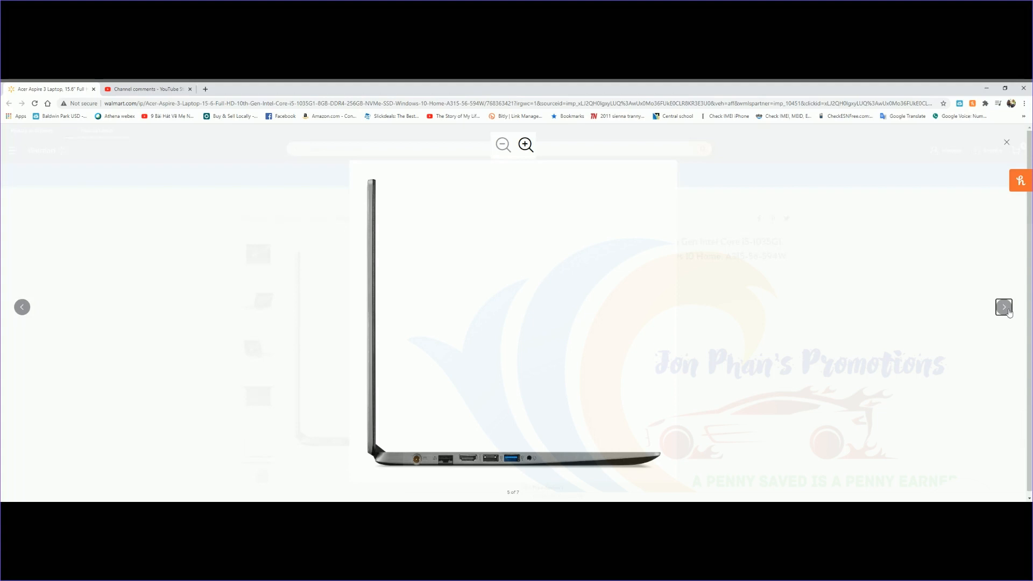
mouse_move(521, 494)
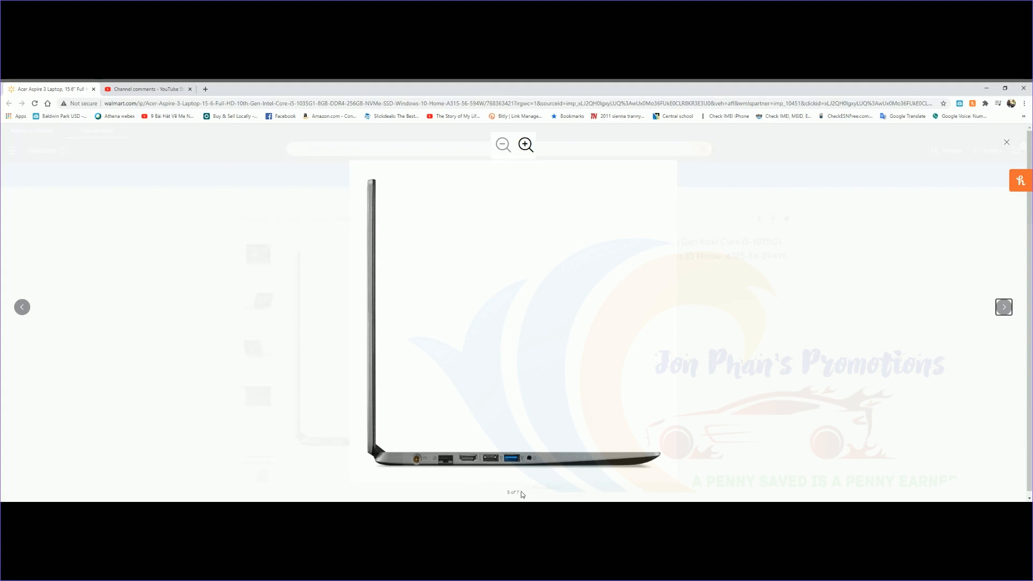
mouse_move(512, 478)
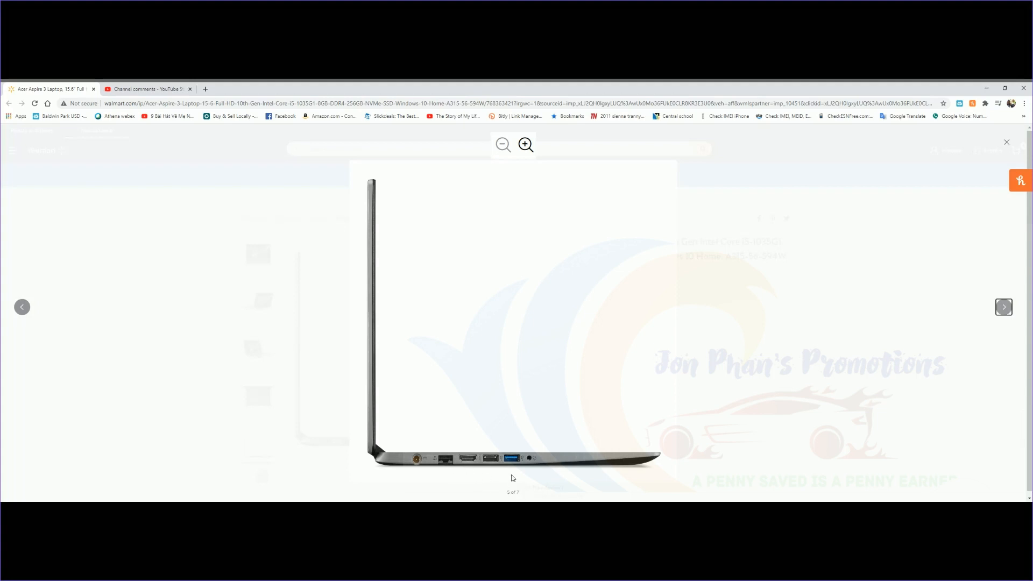
mouse_move(535, 464)
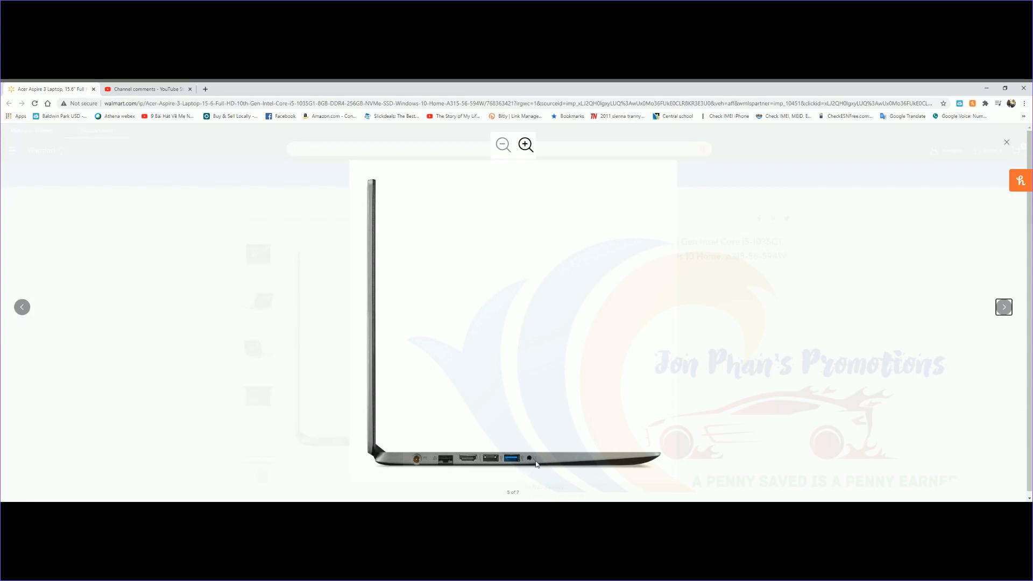
left_click(1003, 307)
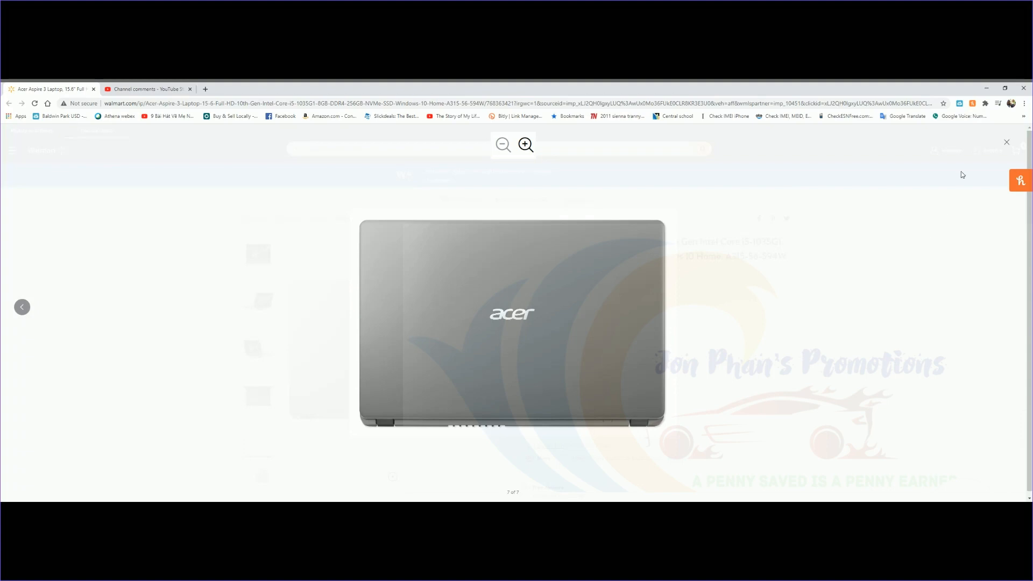
left_click(1006, 141)
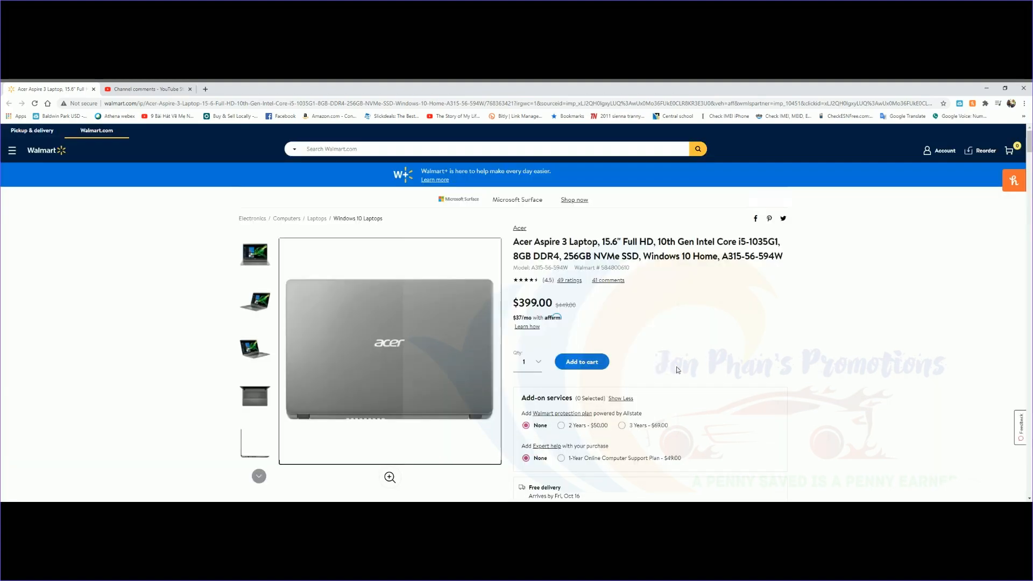
Step: Scroll past other sellers and similar laptops down to the About This Item description
scroll("down", 3)
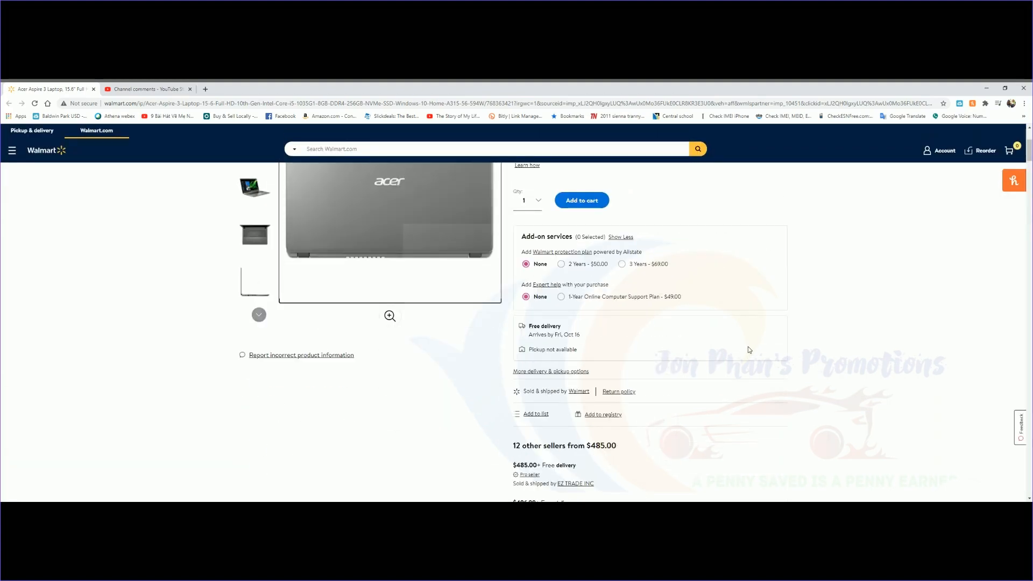
scroll("down", 3)
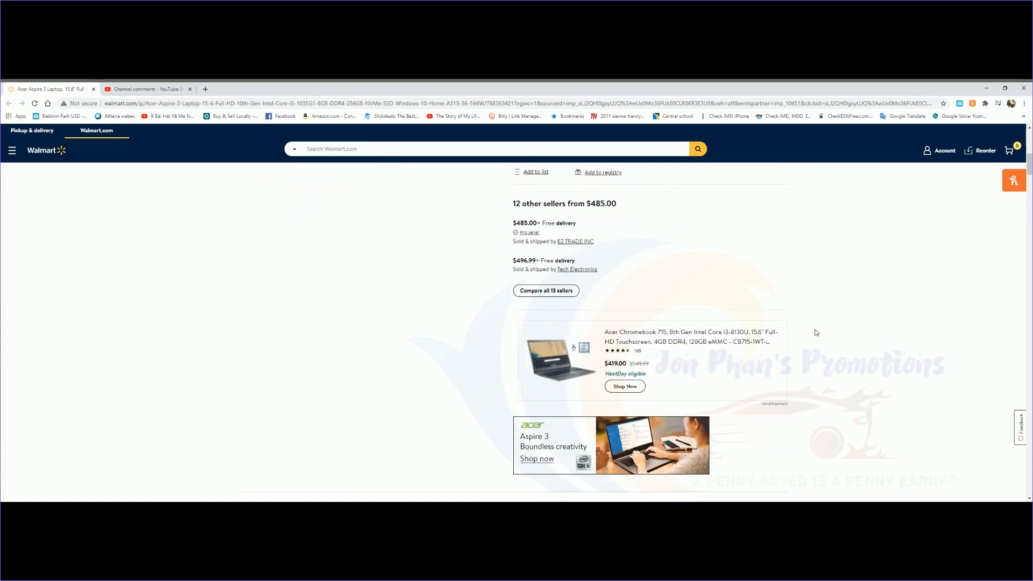
scroll("down", 3)
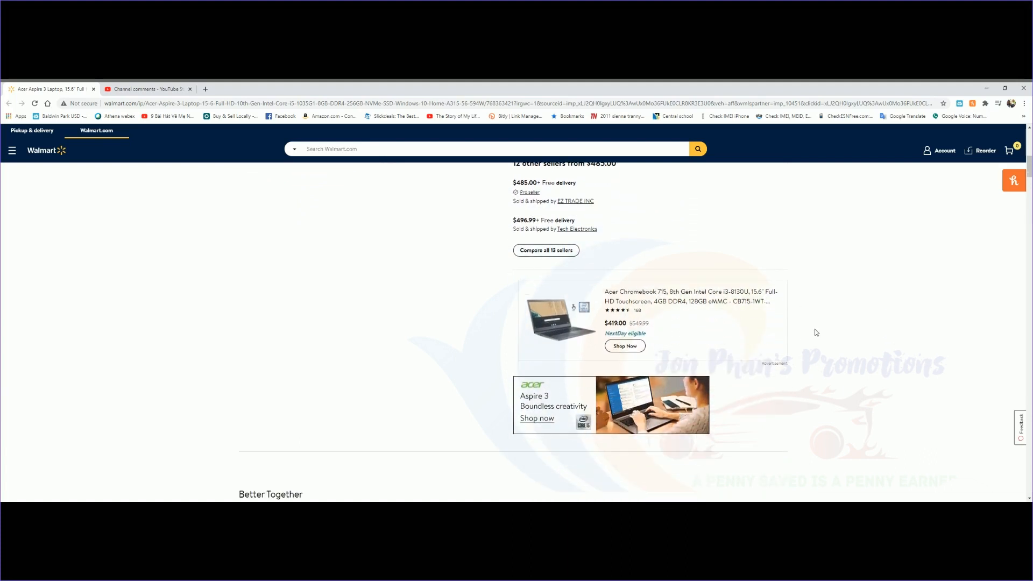
scroll("down", 3)
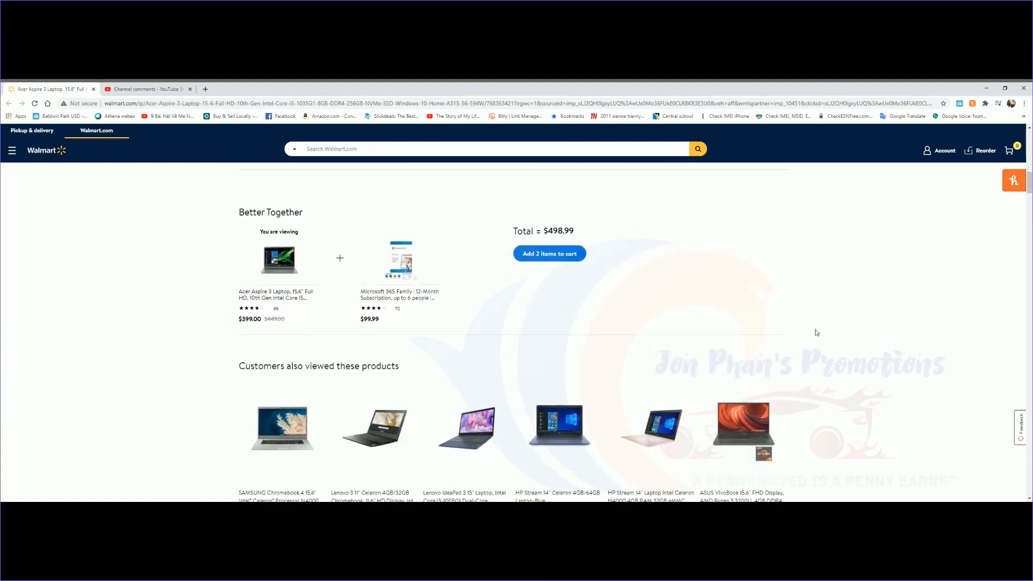
scroll("down", 3)
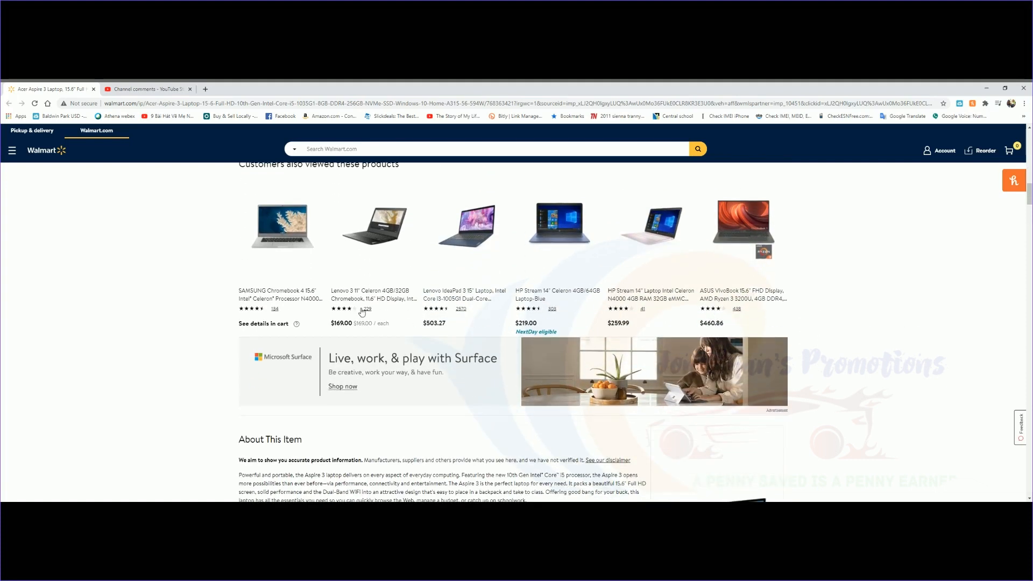
mouse_move(777, 290)
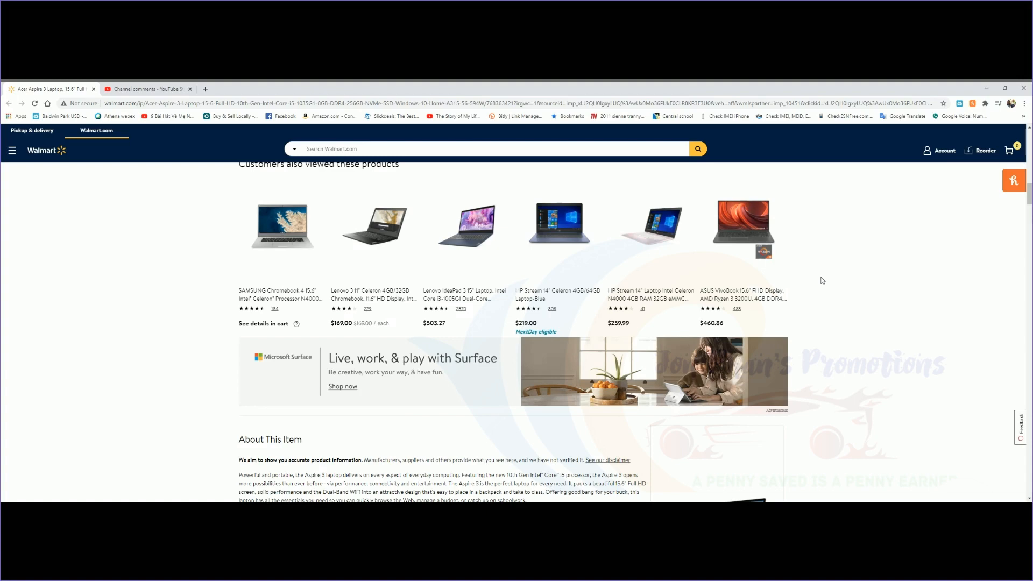
scroll("down", 3)
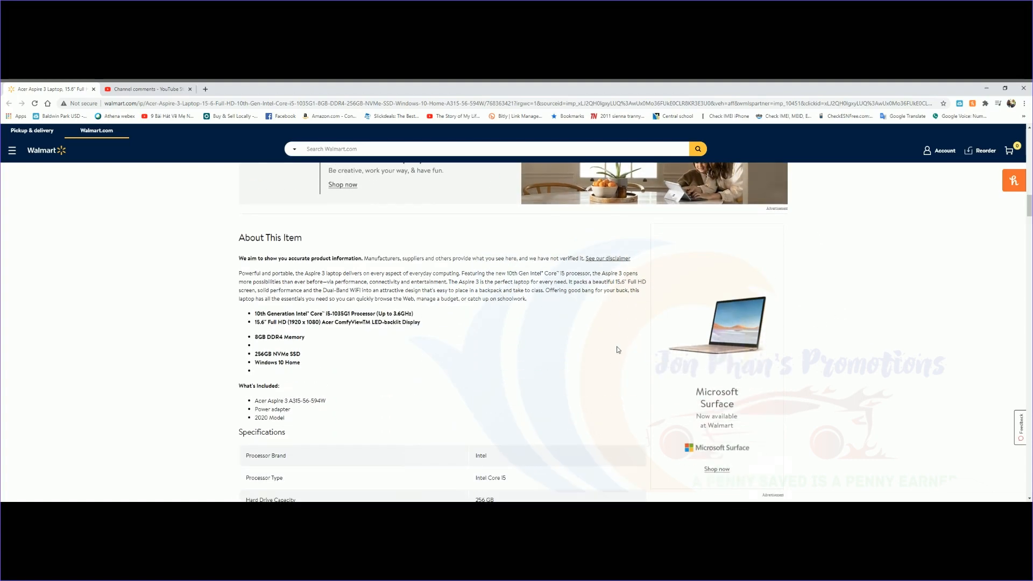
mouse_move(422, 400)
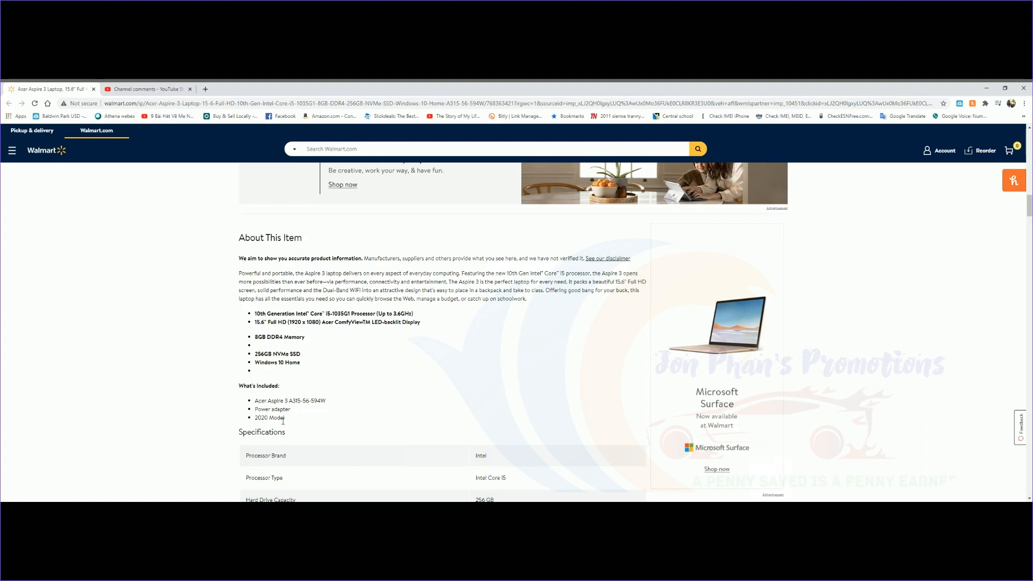
mouse_move(317, 350)
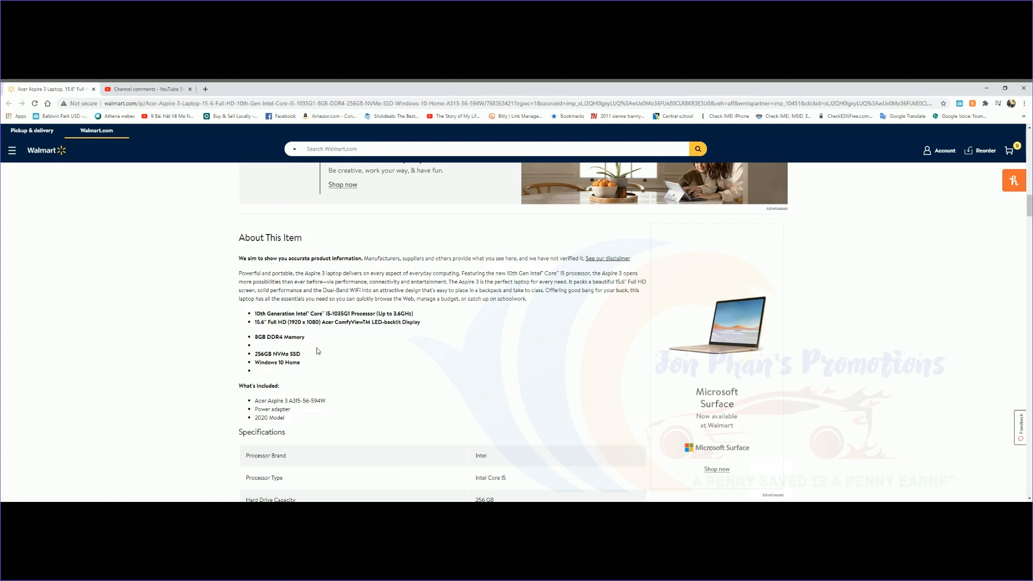
mouse_move(329, 340)
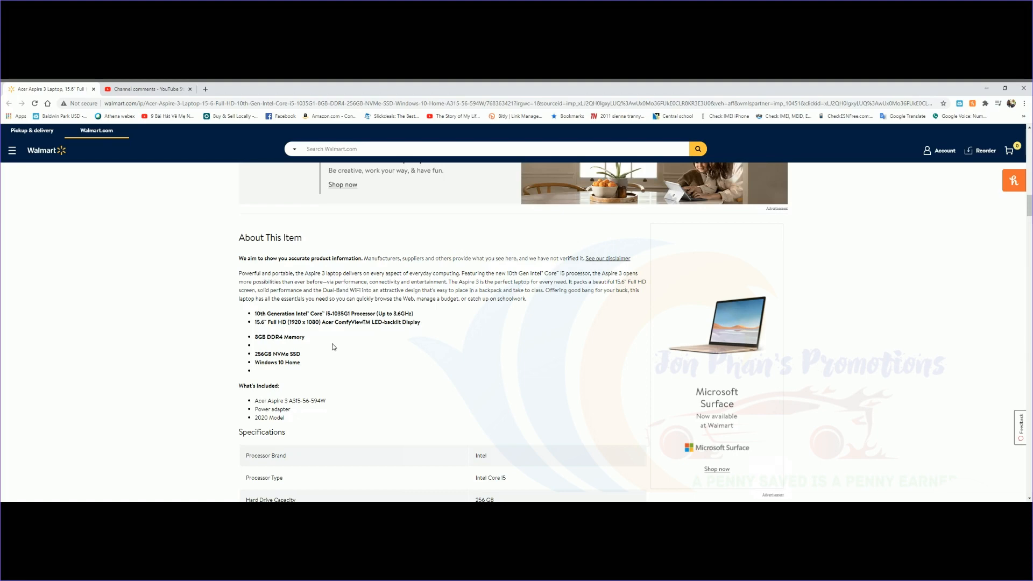
mouse_move(552, 334)
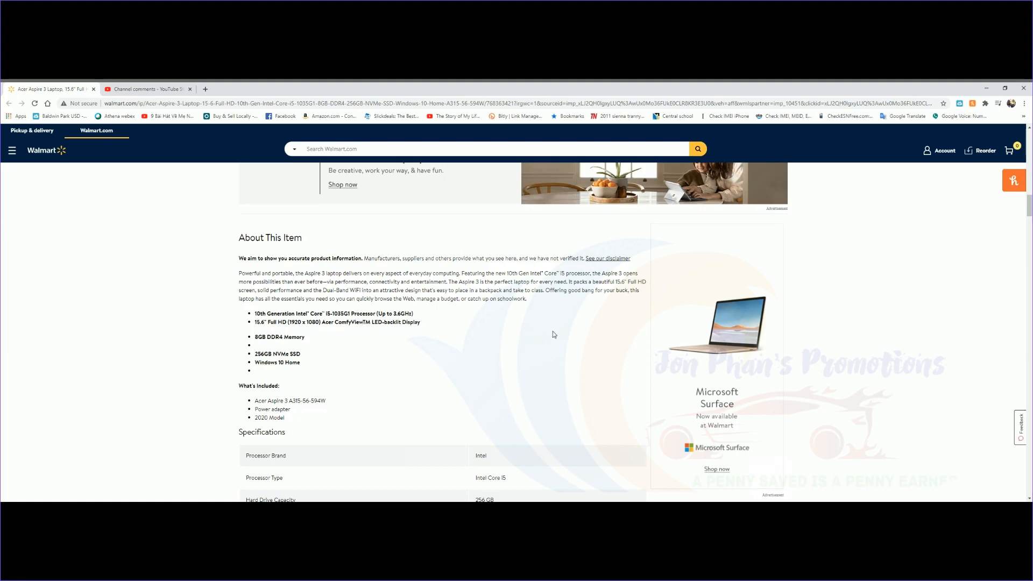
Step: Scroll past the Specifications table and Intel banner to the sponsored laptop listings
scroll("down", 3)
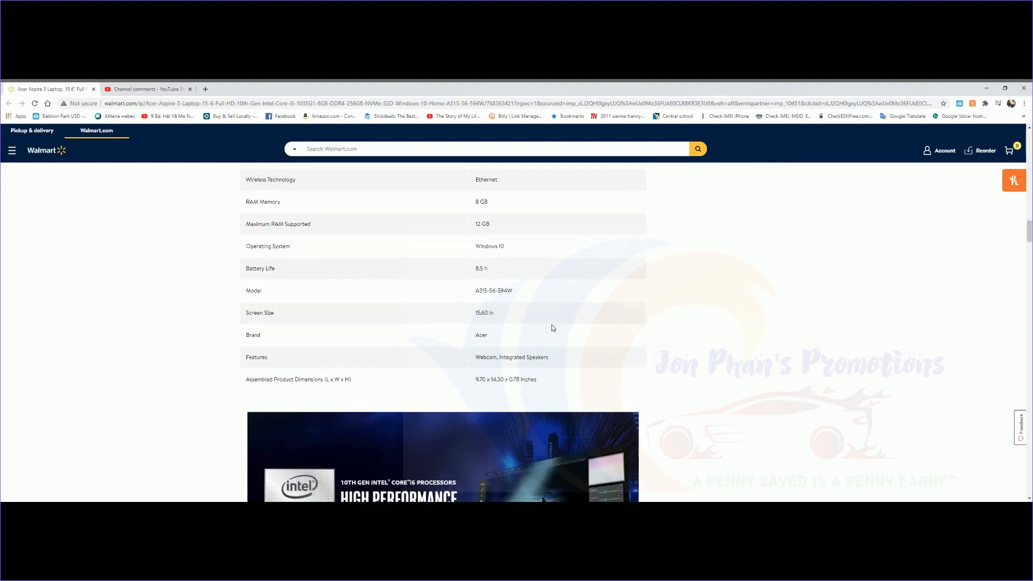
scroll("down", 3)
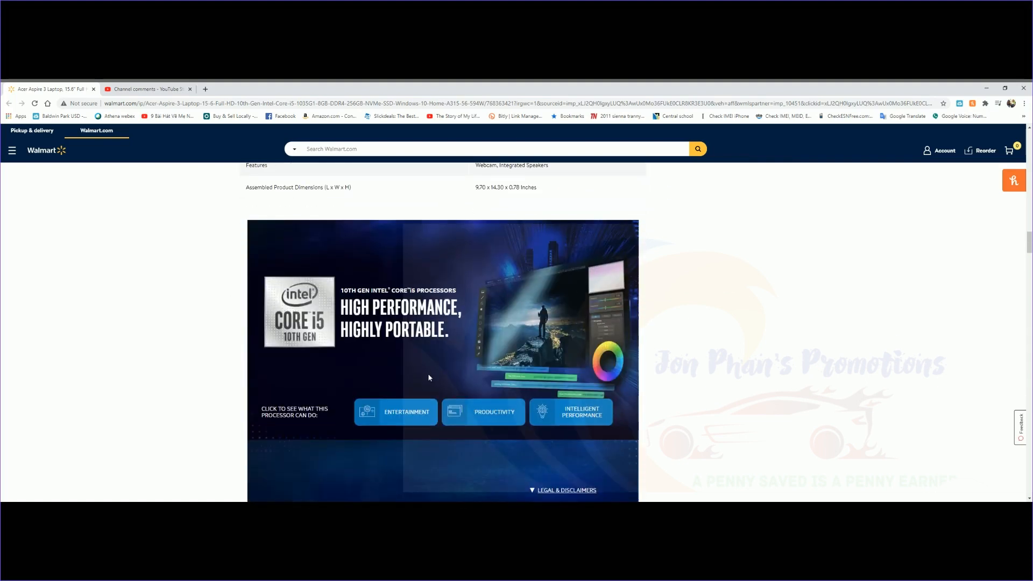
mouse_move(799, 312)
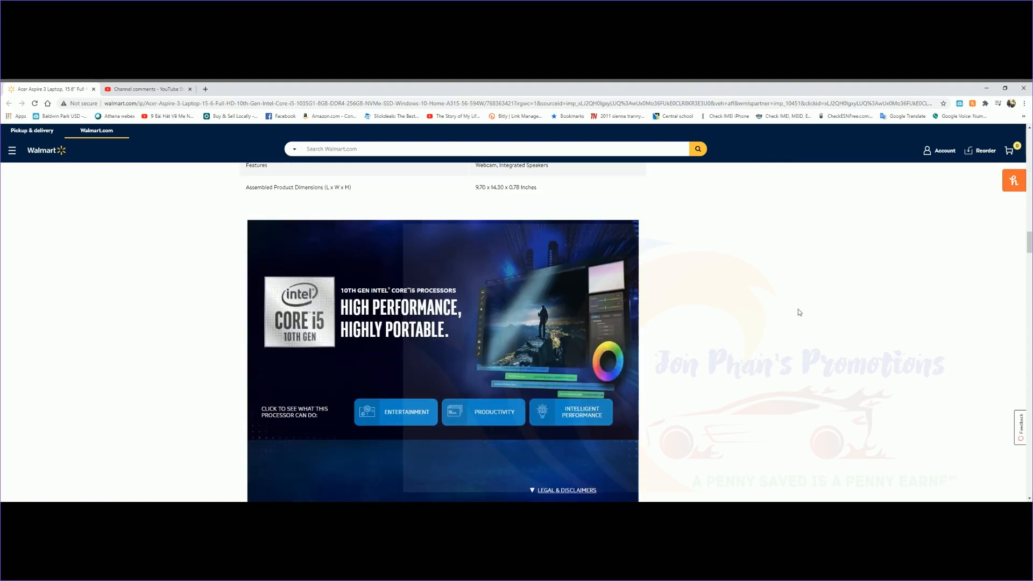
scroll("down", 3)
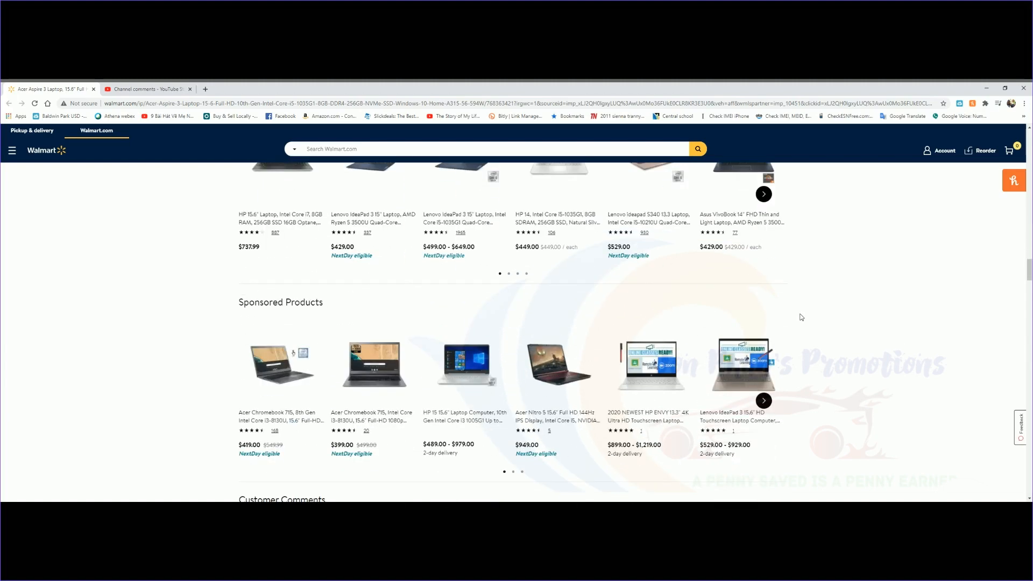
scroll("down", 3)
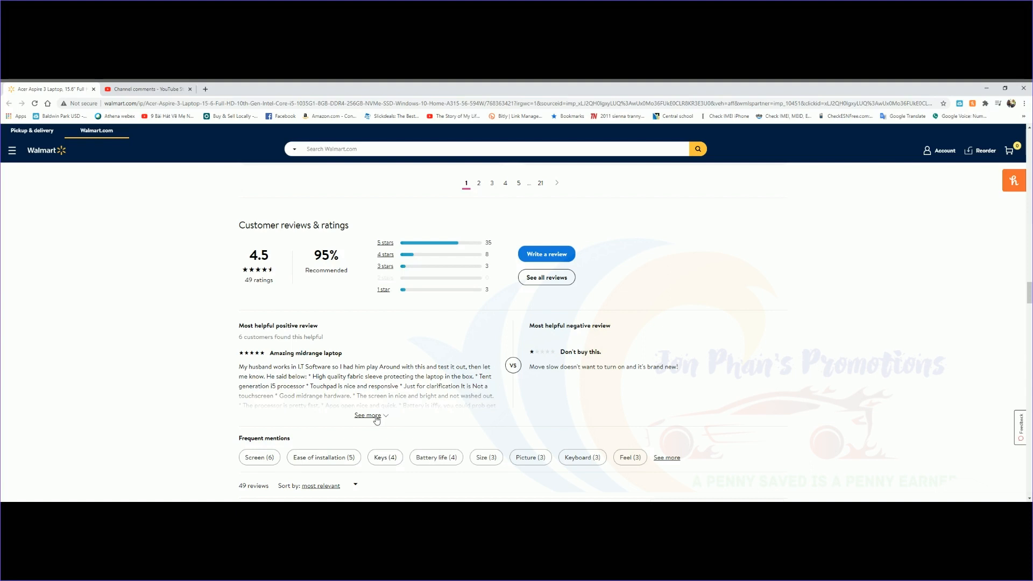
mouse_move(377, 419)
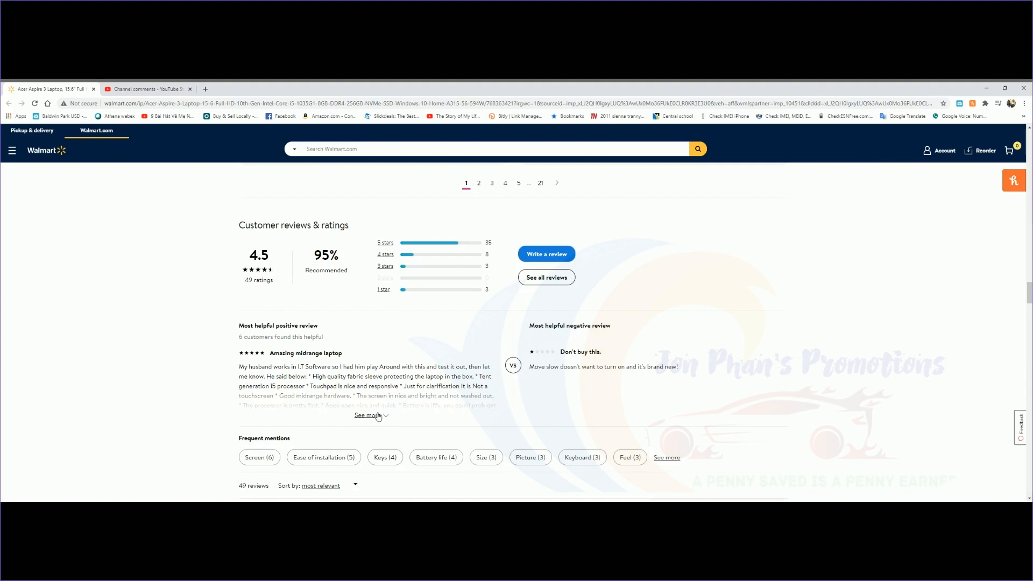
Step: Expand the most helpful positive review, "Amazing midrange laptop", to its full text
left_click(367, 414)
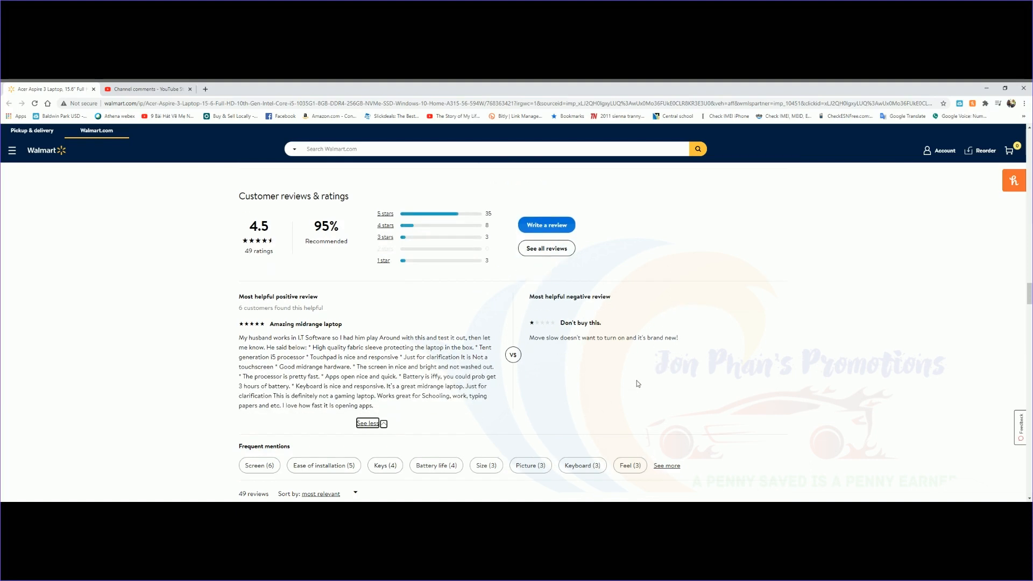
mouse_move(501, 393)
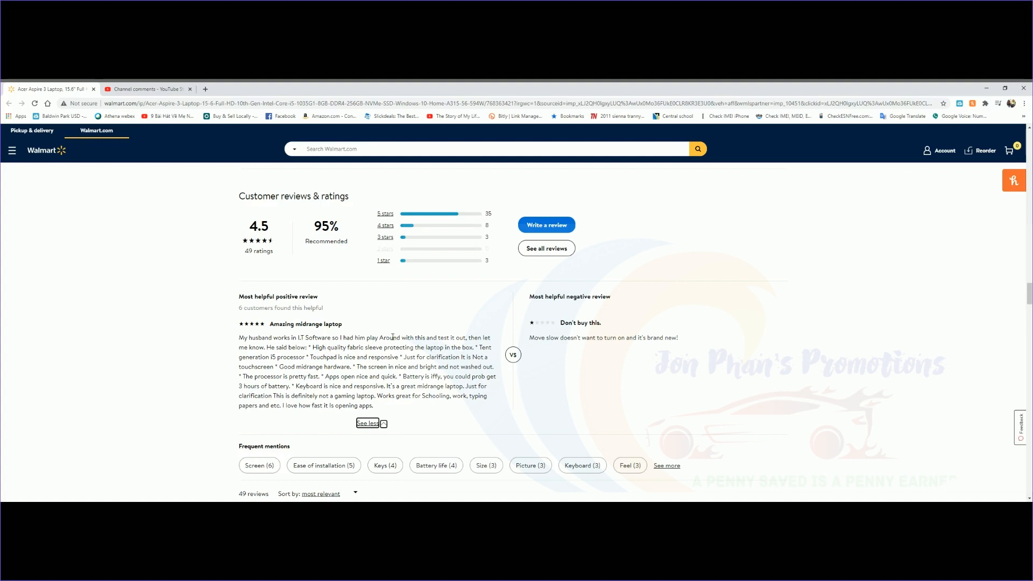
mouse_move(451, 304)
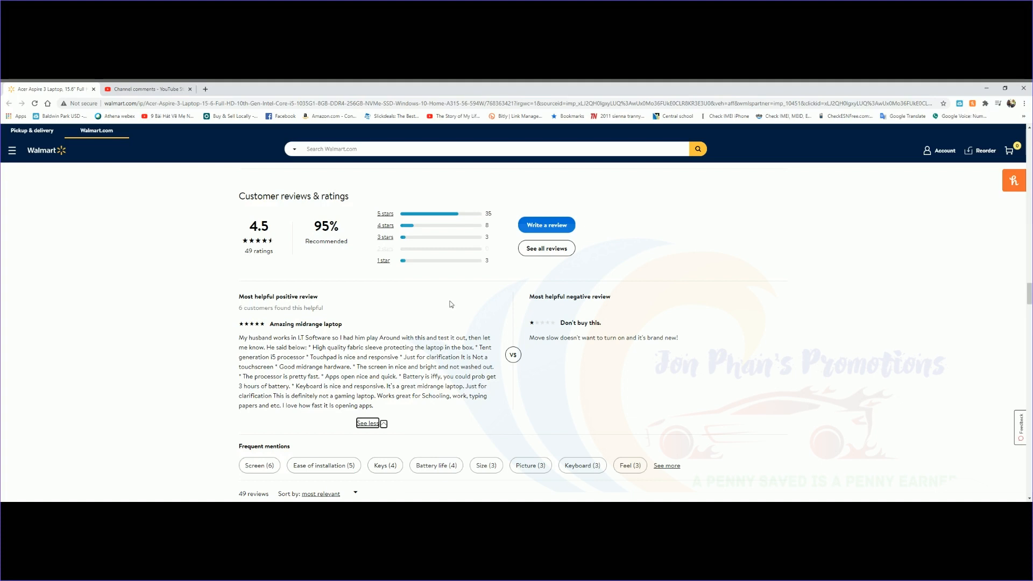
mouse_move(352, 406)
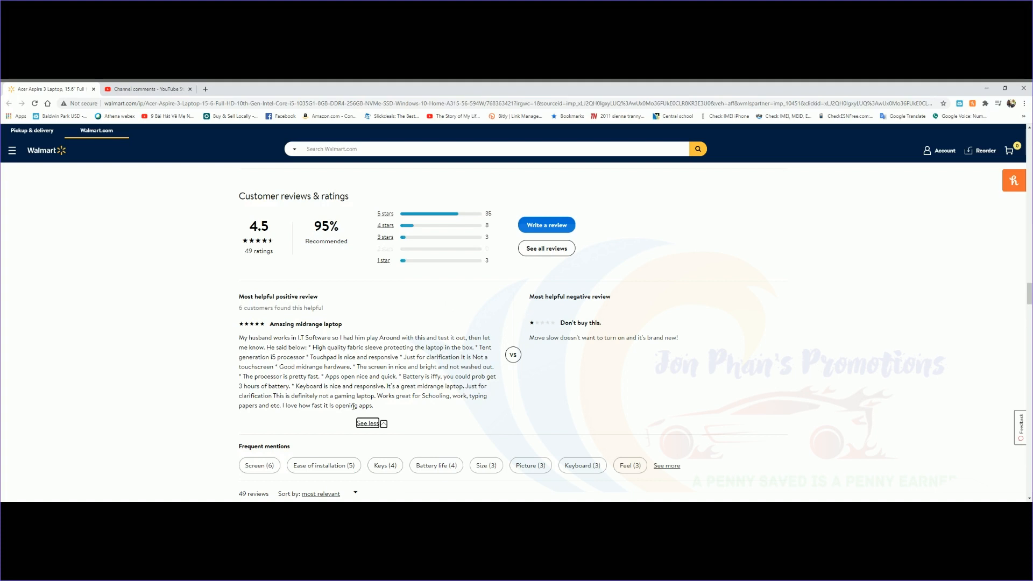
mouse_move(298, 414)
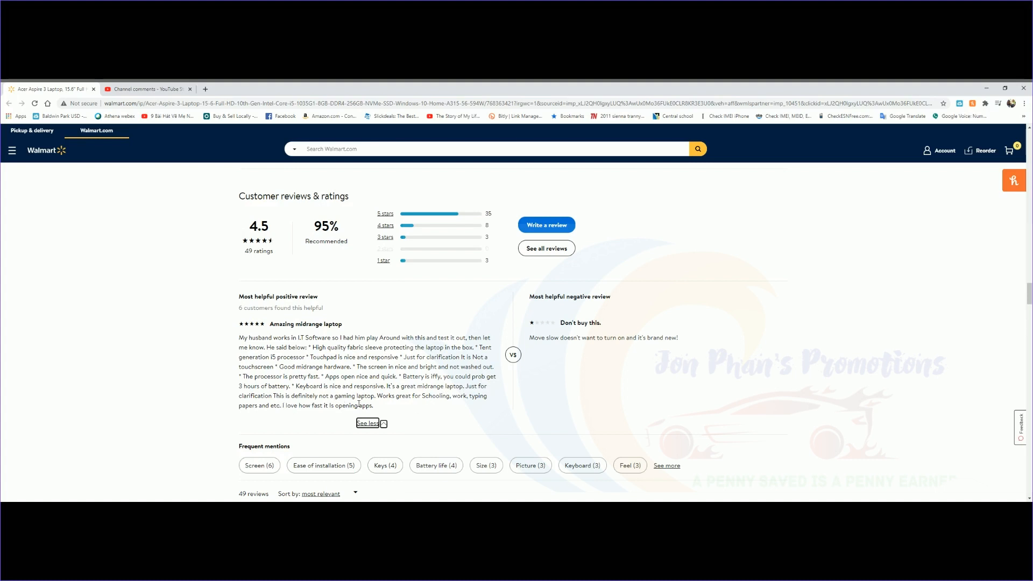
mouse_move(425, 405)
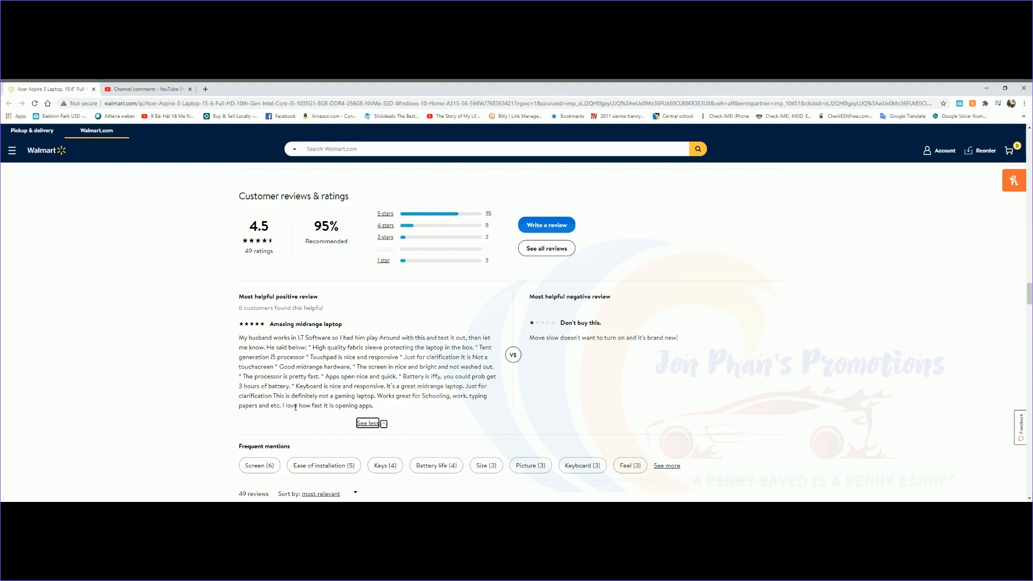
mouse_move(399, 415)
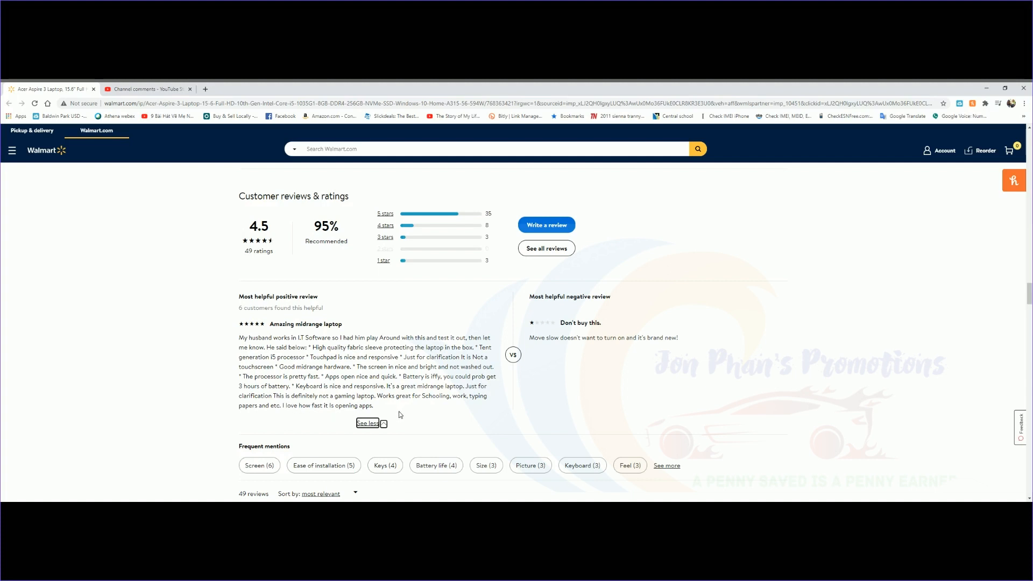
mouse_move(474, 411)
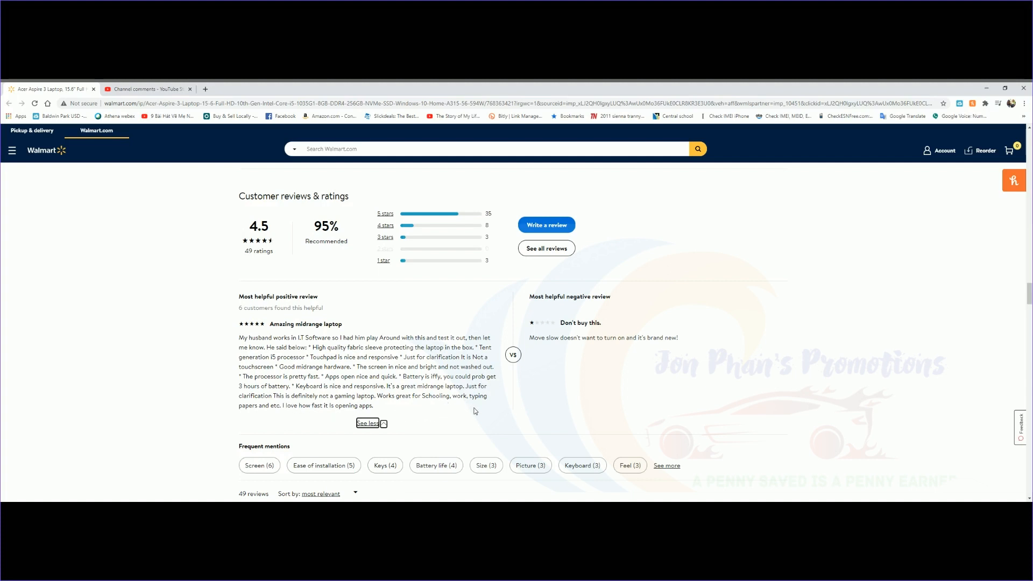
mouse_move(297, 423)
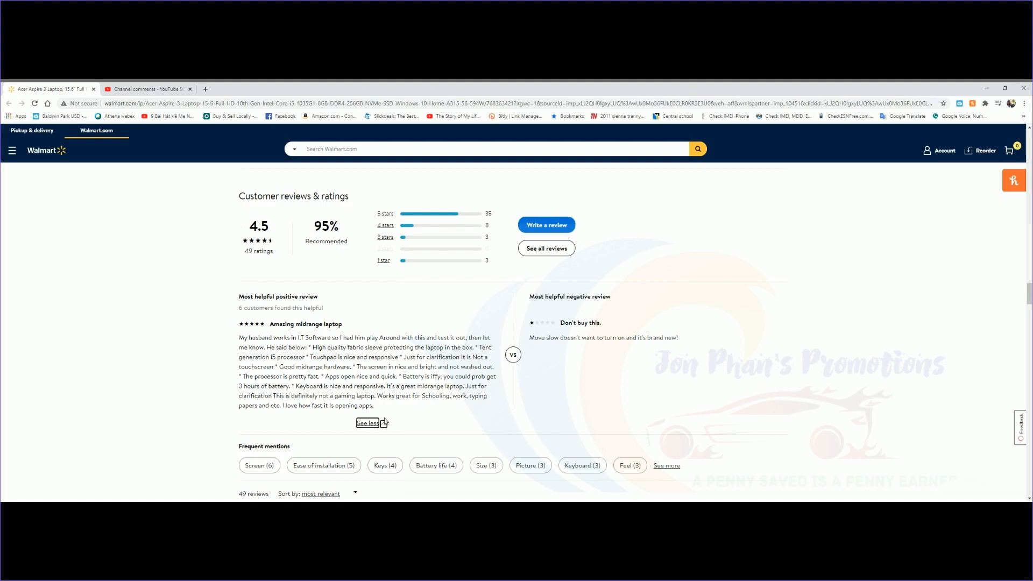
mouse_move(559, 411)
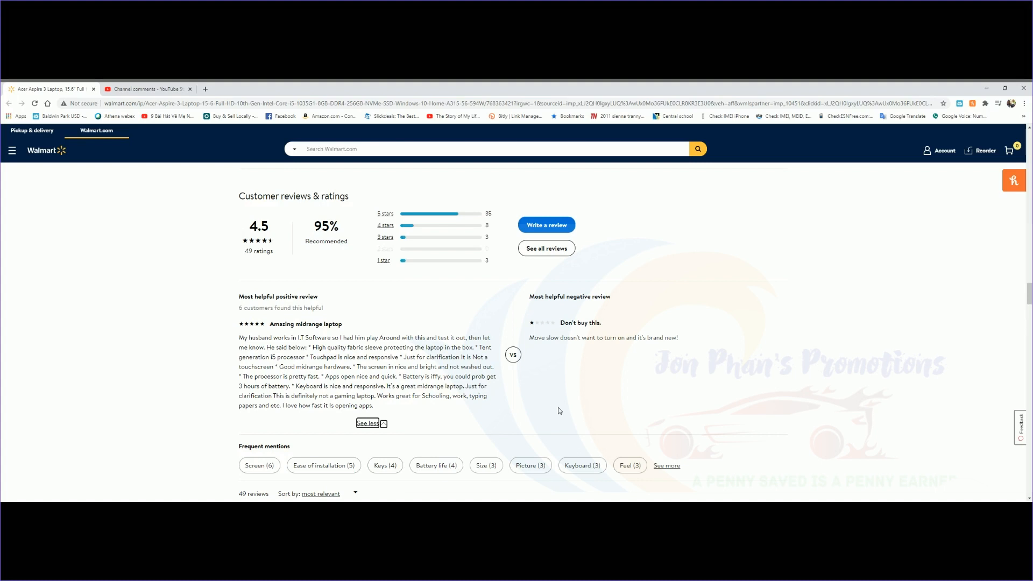
mouse_move(556, 411)
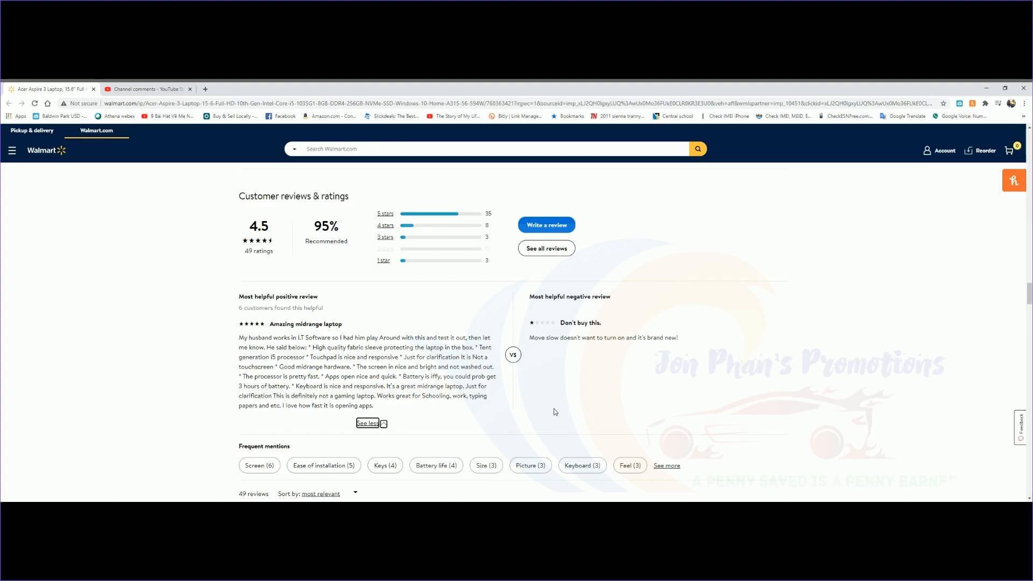
mouse_move(623, 369)
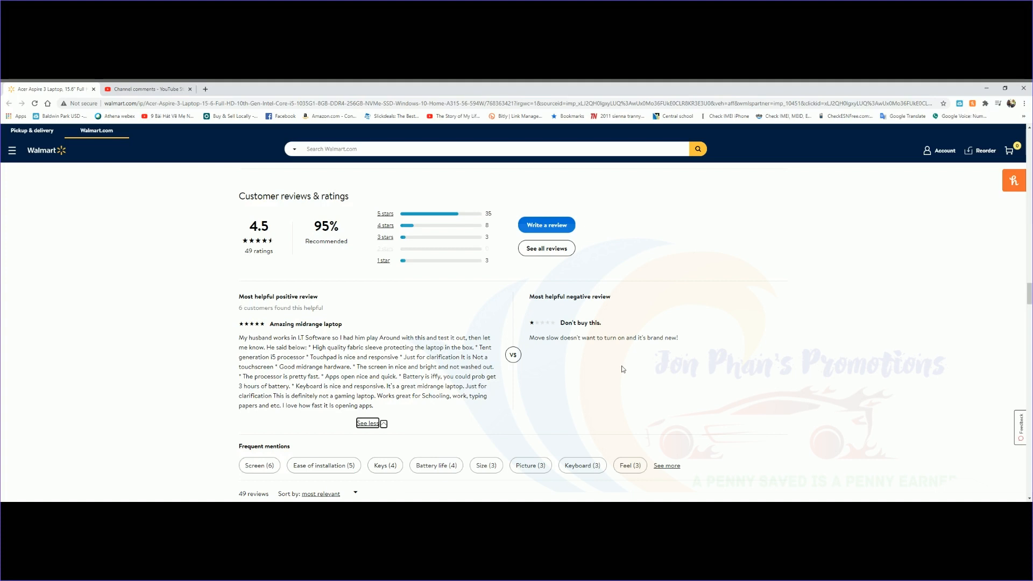
mouse_move(585, 353)
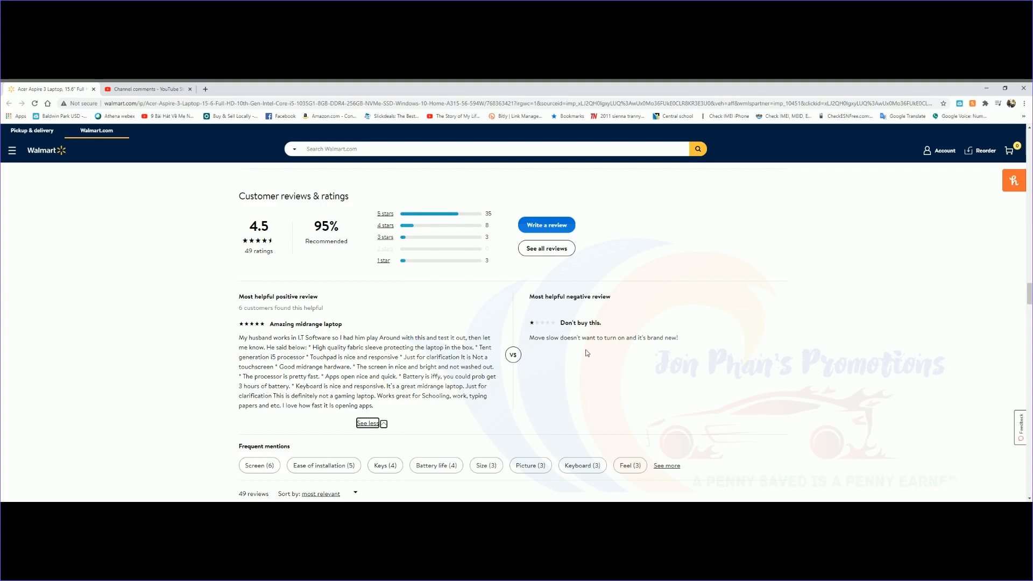
mouse_move(568, 378)
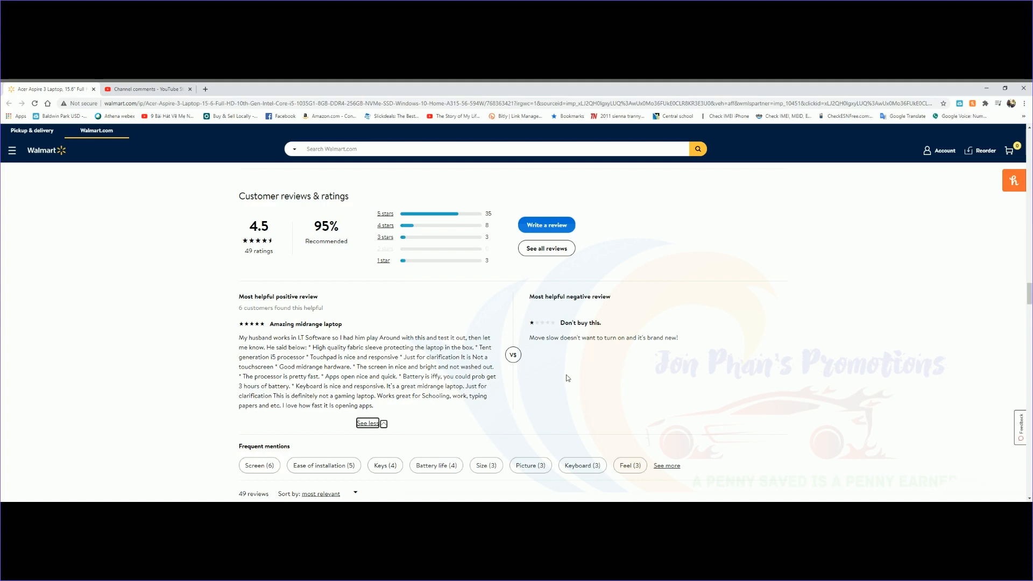
mouse_move(568, 349)
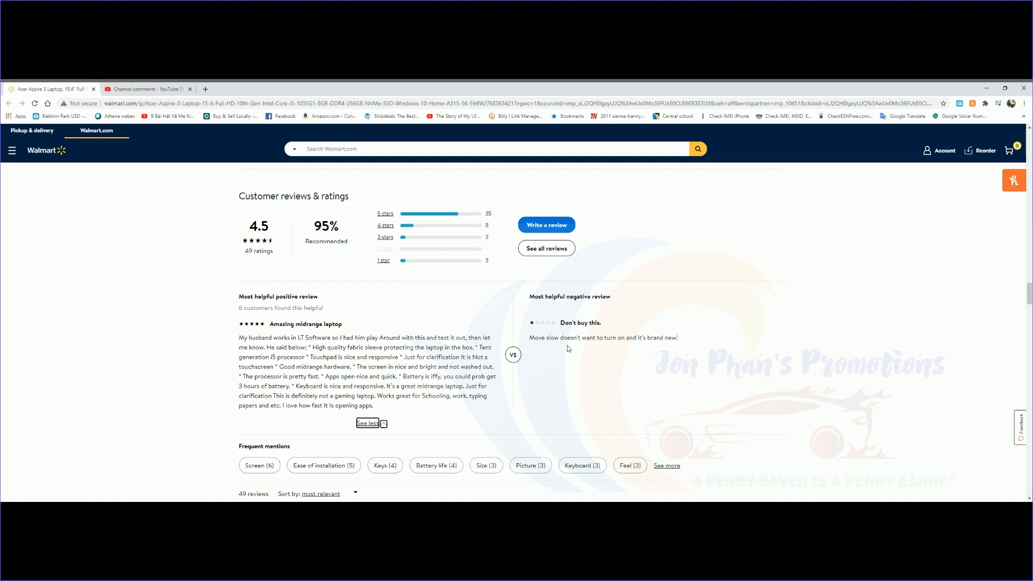
mouse_move(631, 355)
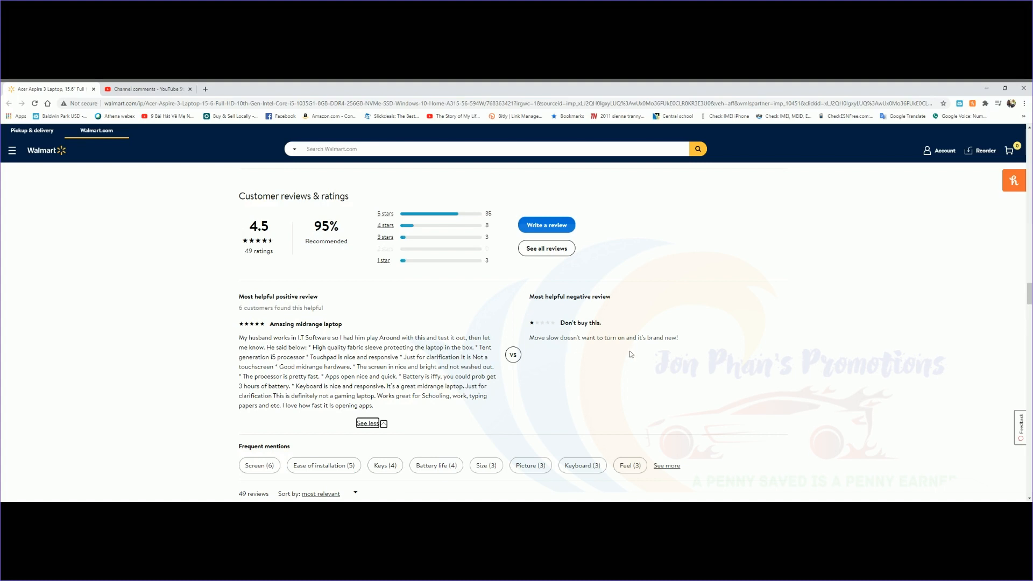
mouse_move(705, 355)
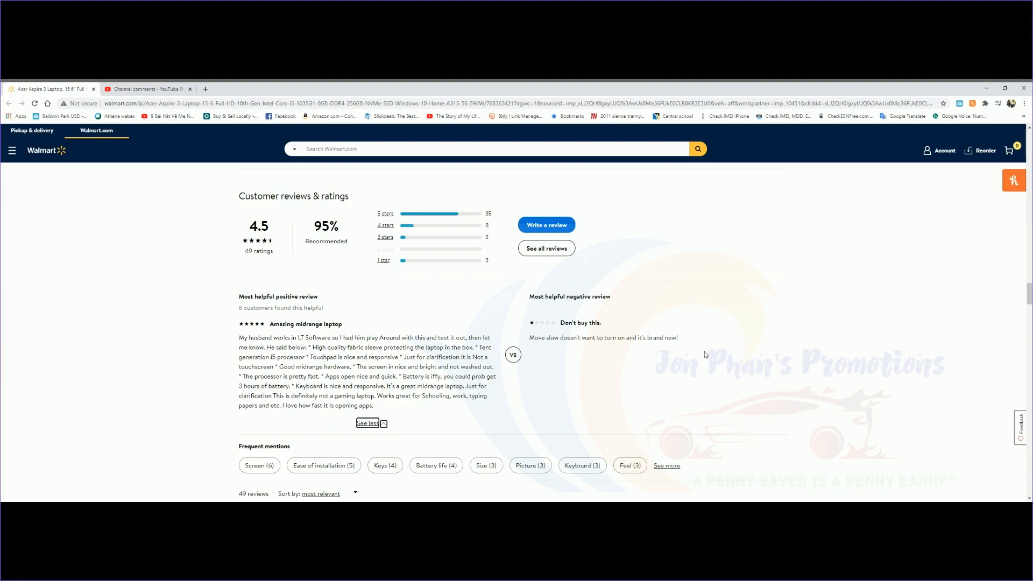
Step: Scroll down the reviews and expand the "Laptop fits my needs!" review to full text
scroll("down", 3)
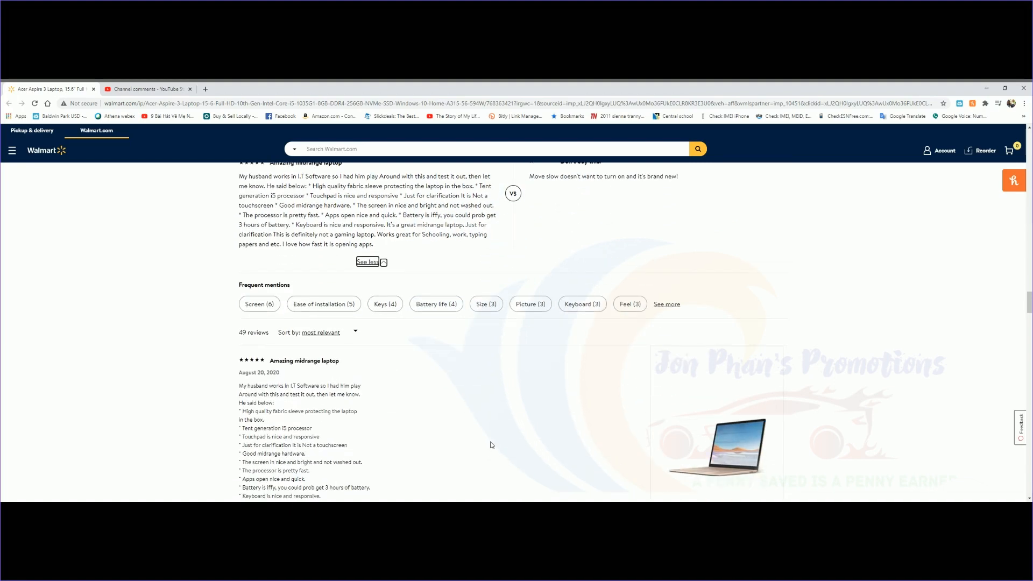
scroll("down", 3)
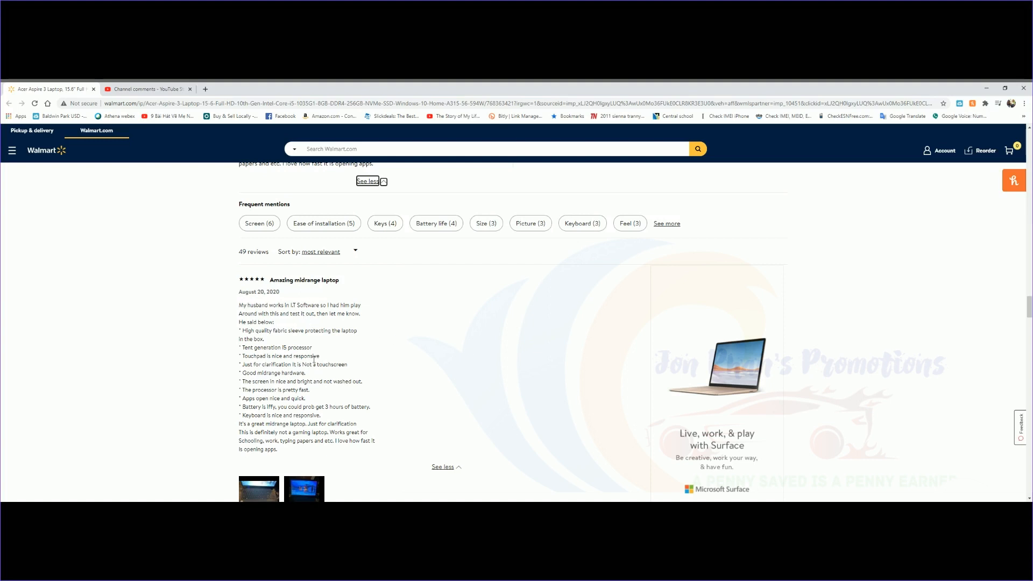
scroll("down", 3)
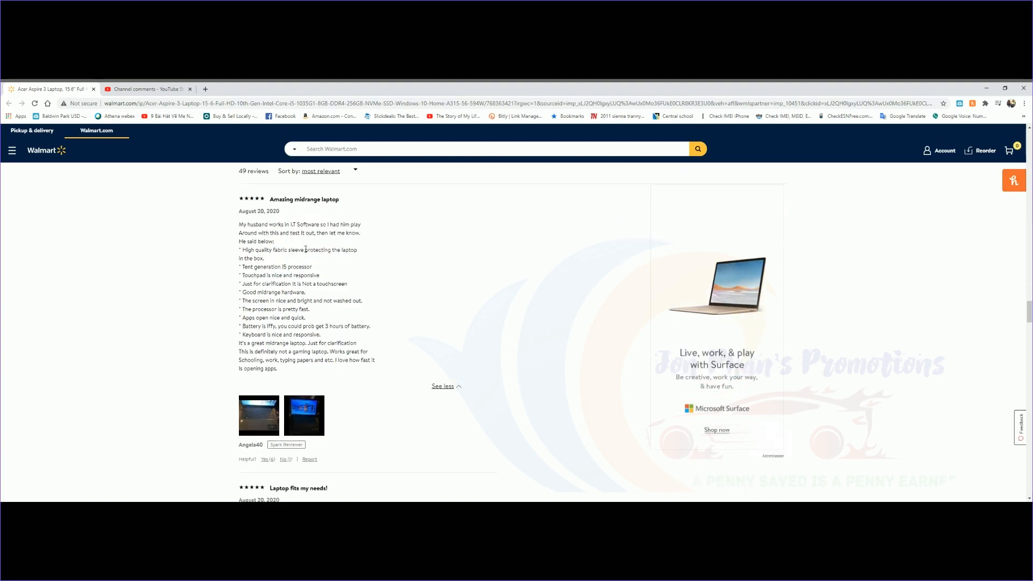
mouse_move(496, 306)
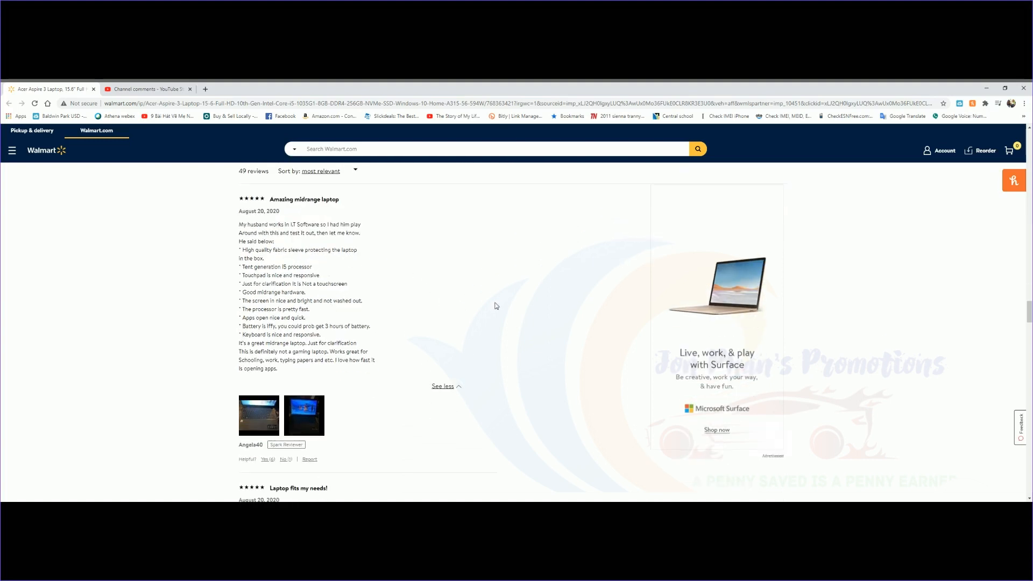
scroll("down", 3)
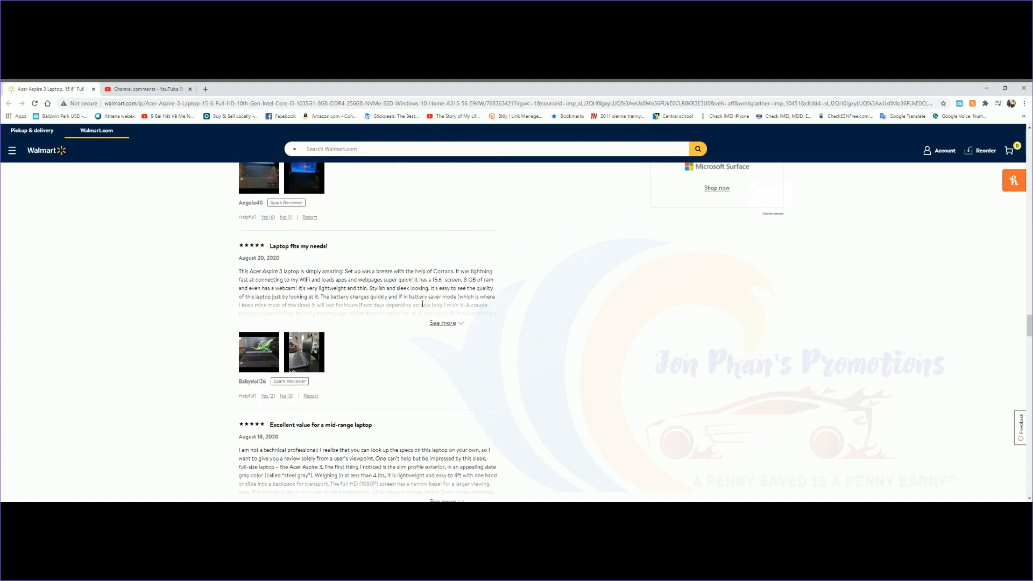
mouse_move(357, 336)
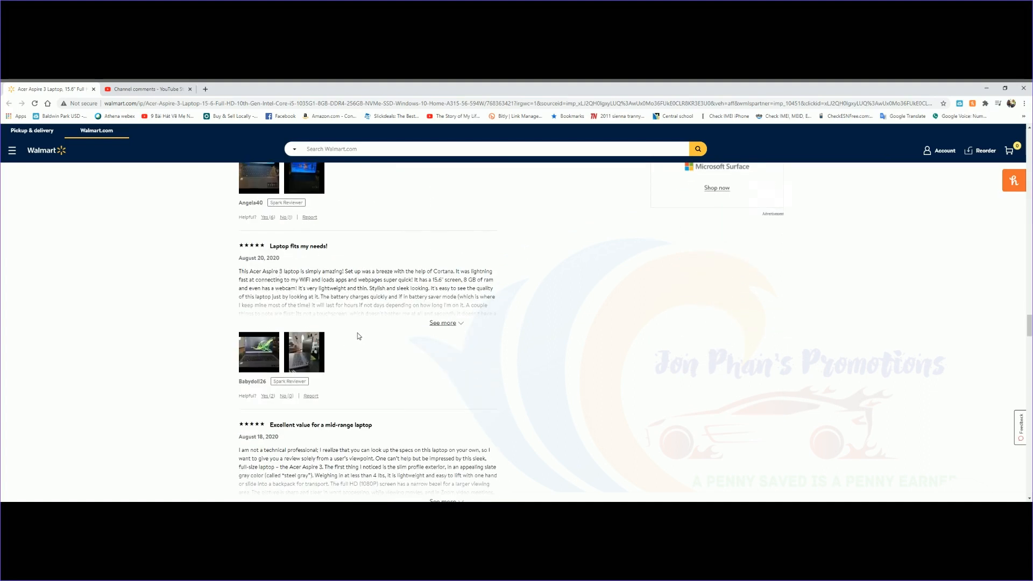
mouse_move(410, 331)
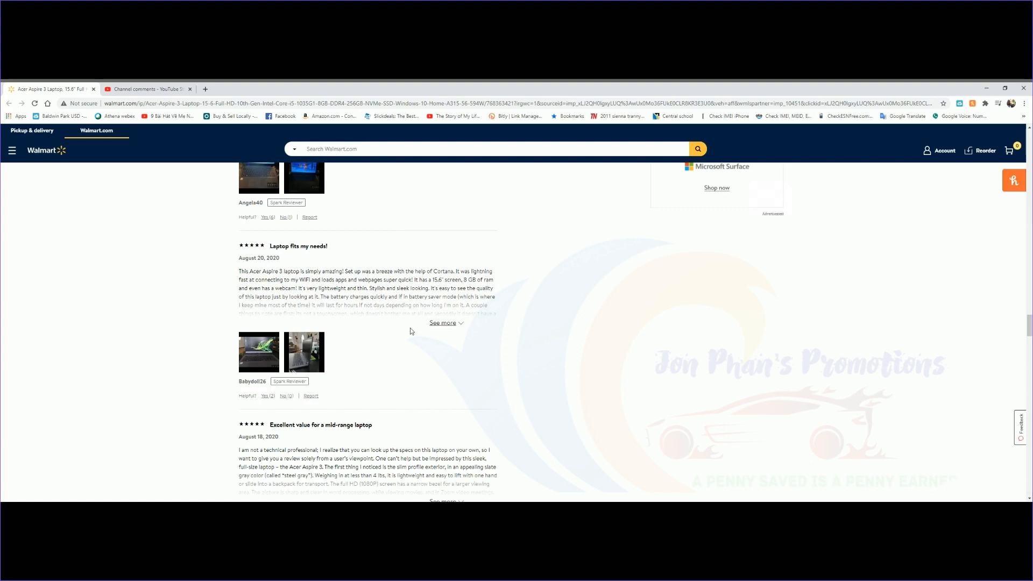
left_click(442, 322)
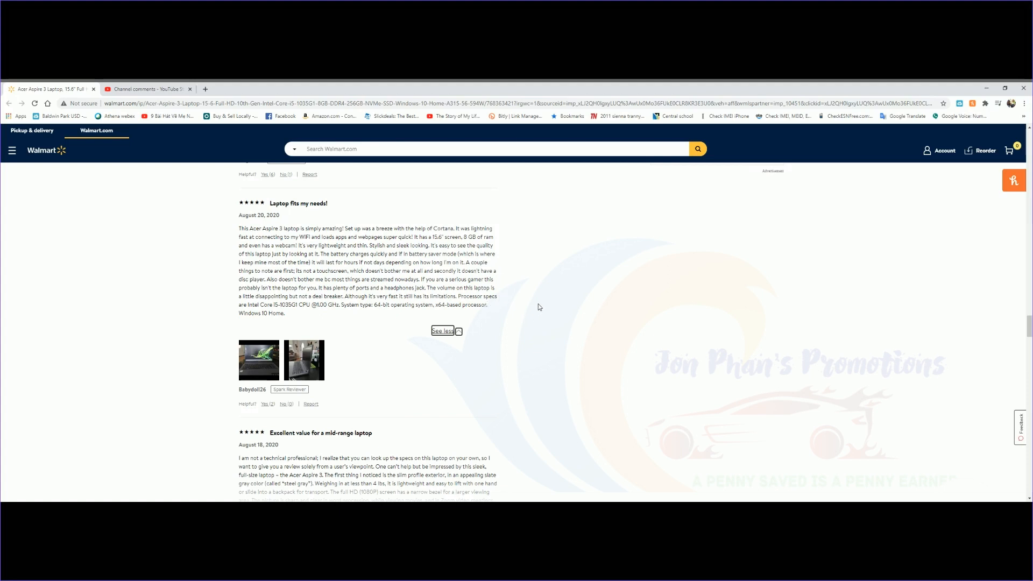
scroll("down", 3)
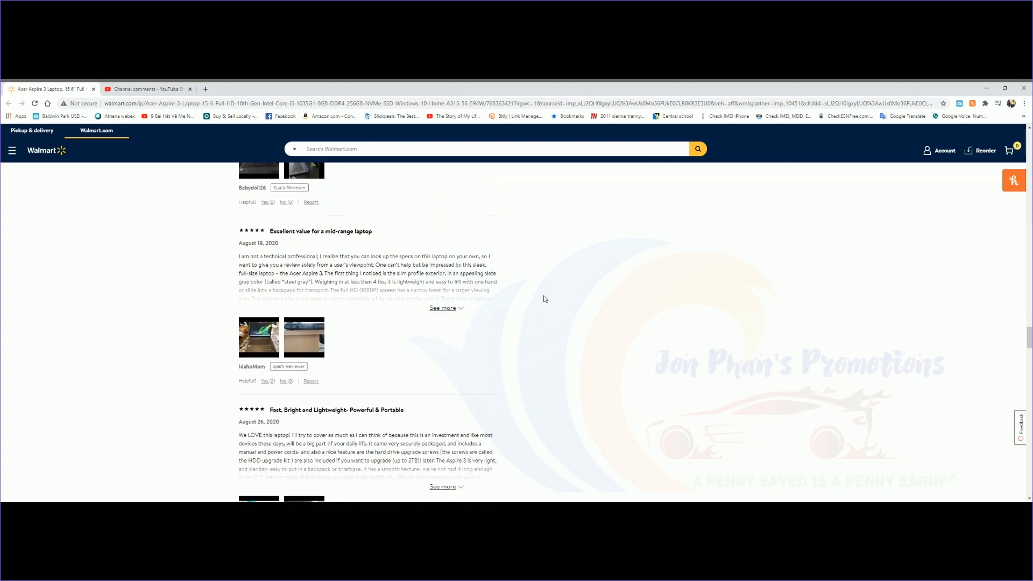
mouse_move(545, 296)
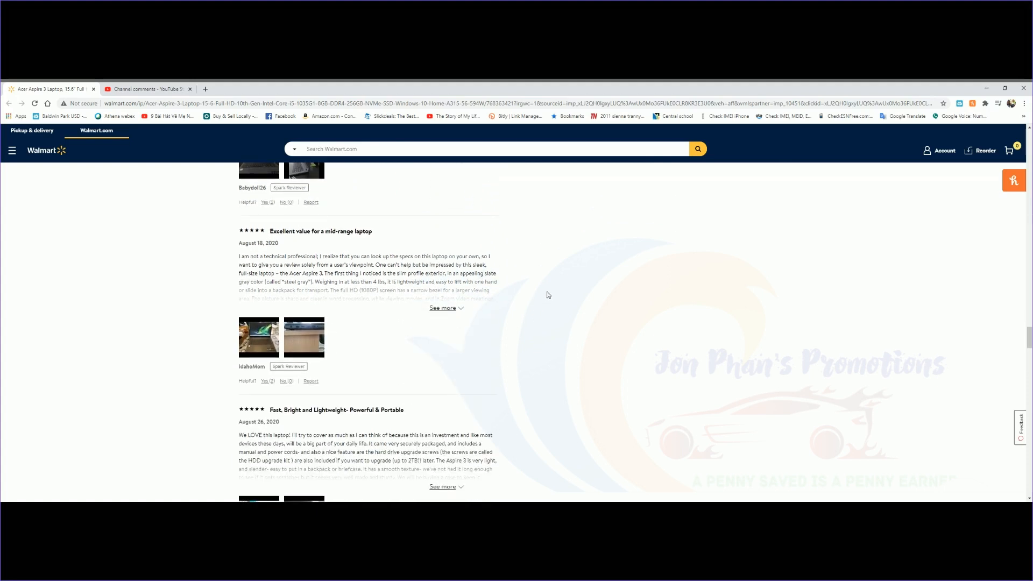
scroll("down", 3)
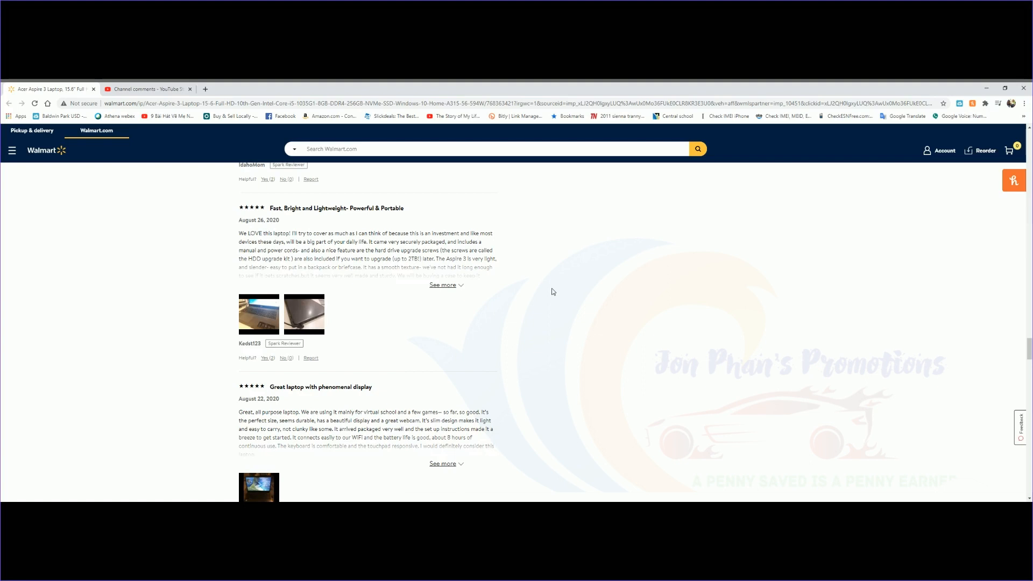
mouse_move(554, 306)
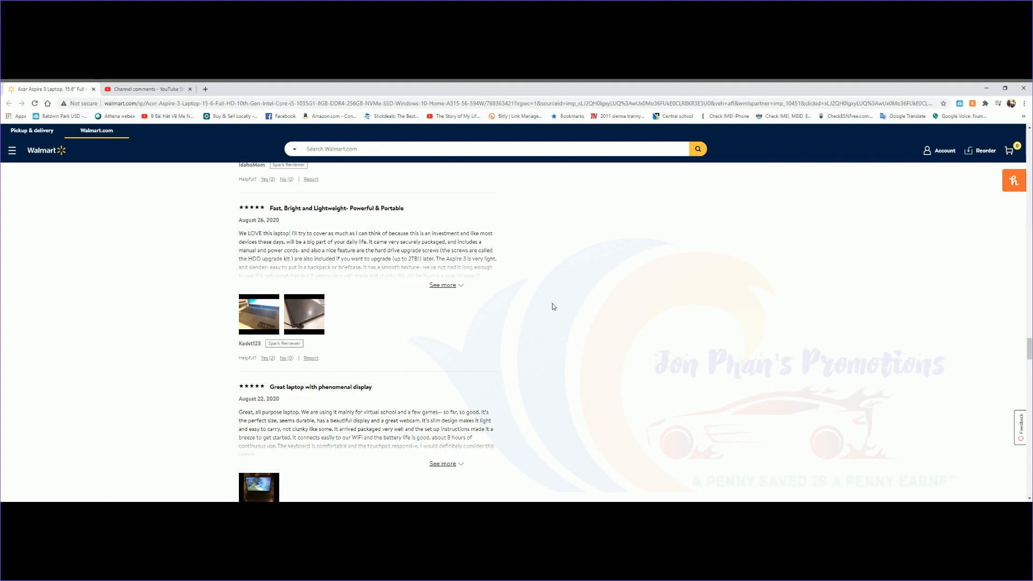
scroll("down", 3)
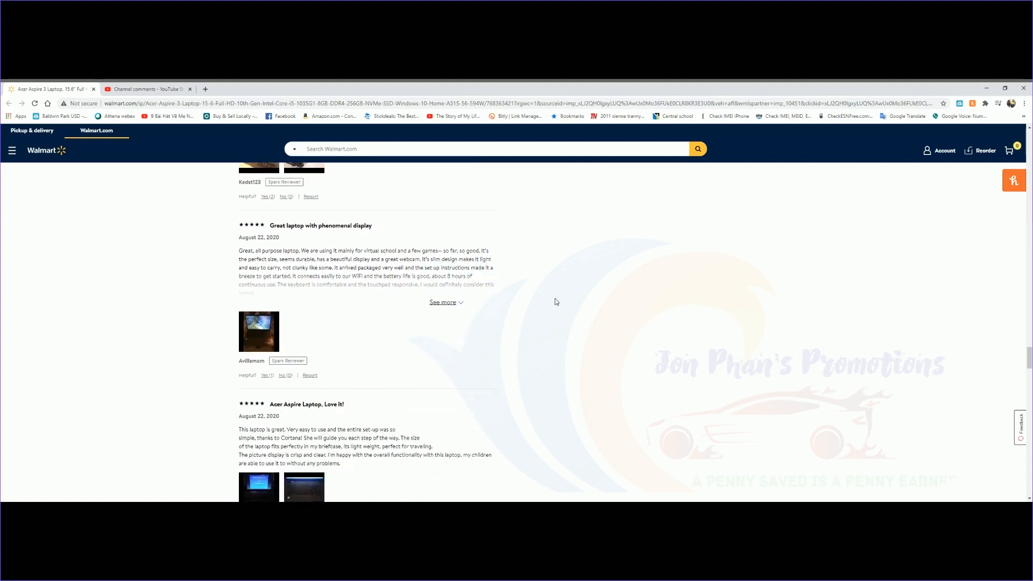
mouse_move(560, 295)
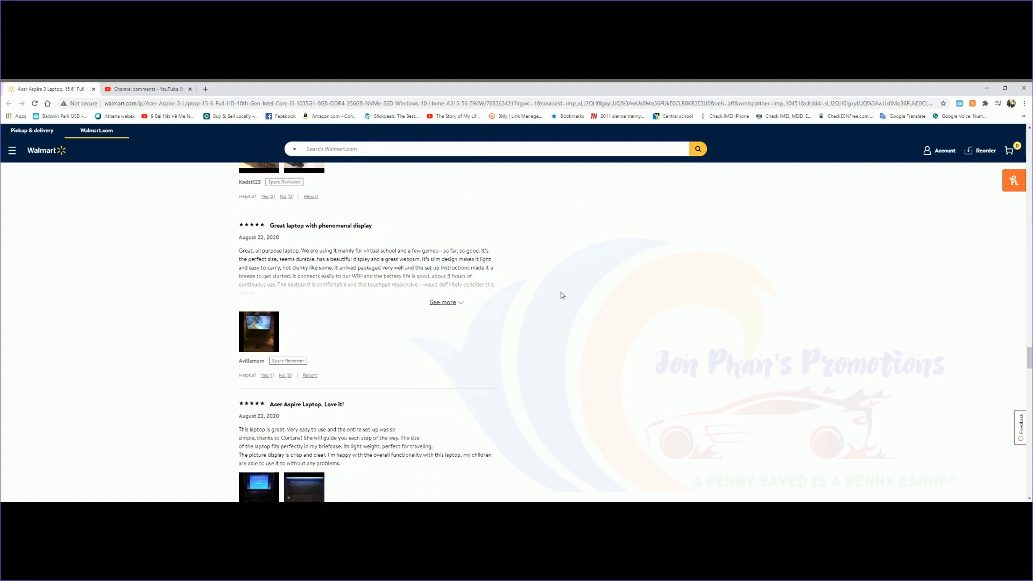
scroll("down", 3)
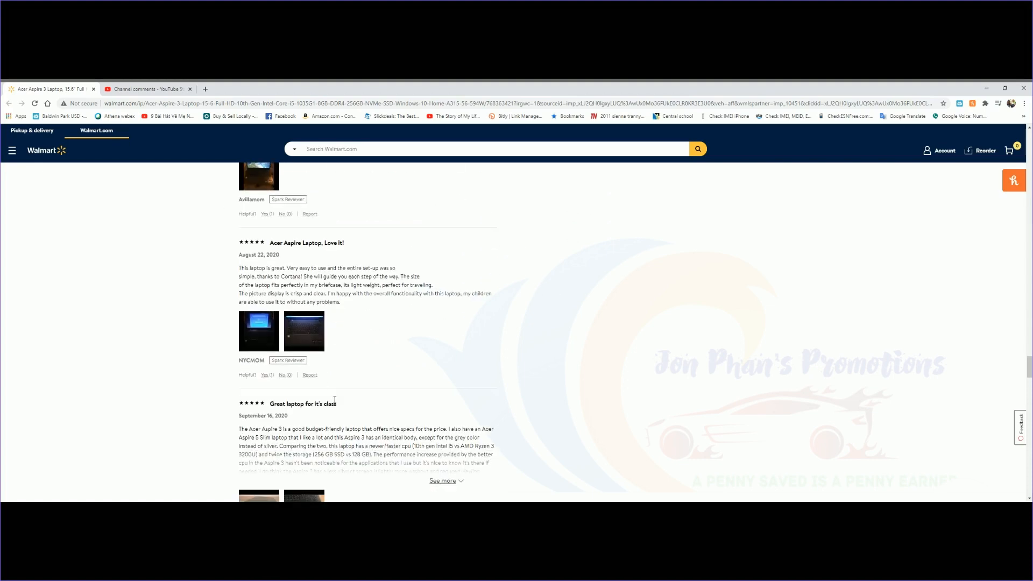
scroll("down", 3)
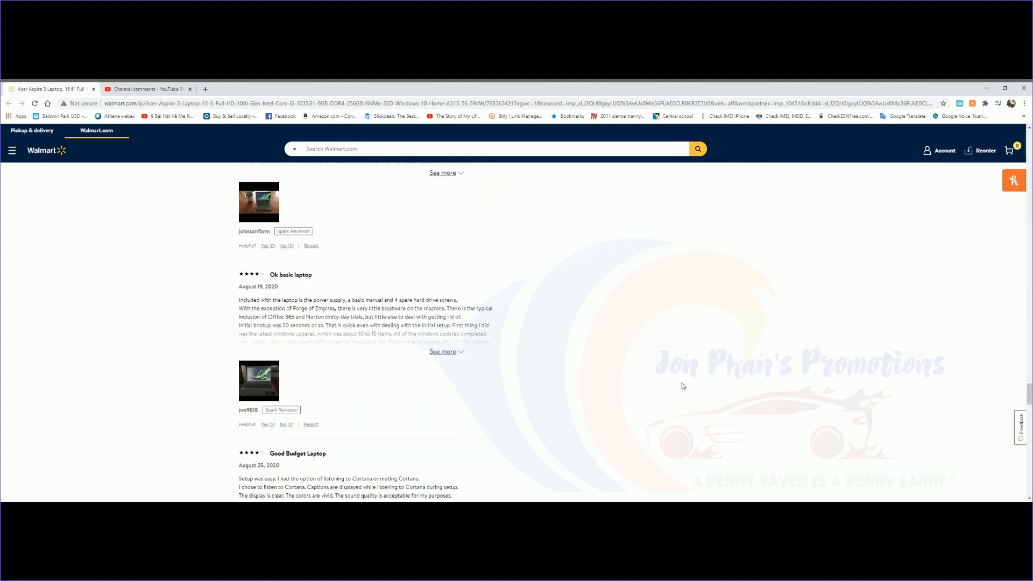
Step: Expand the "How many ports does it have?" question to show its answer about HDMI and no card reader
scroll("up", 3)
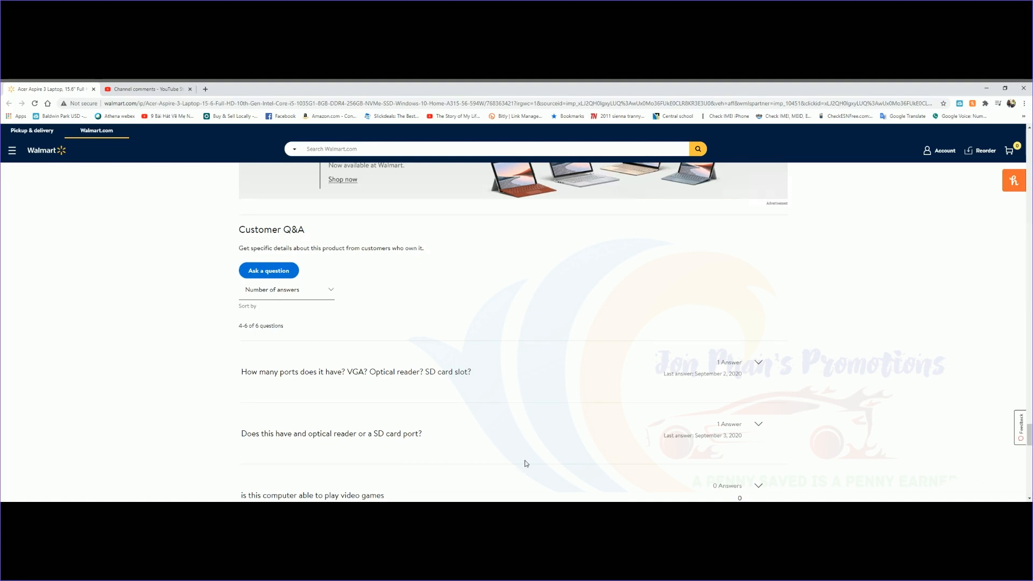
scroll("down", 3)
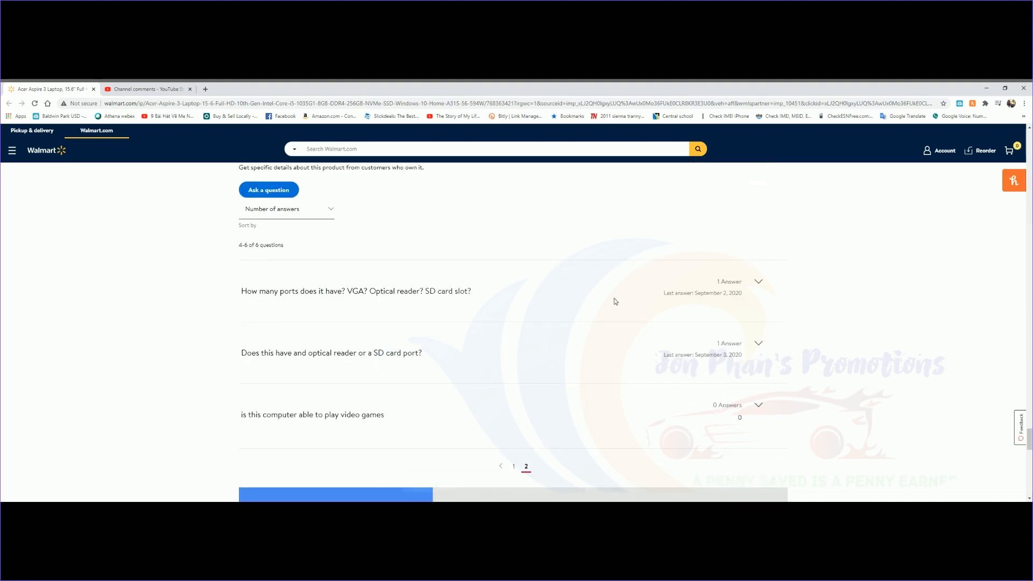
mouse_move(305, 324)
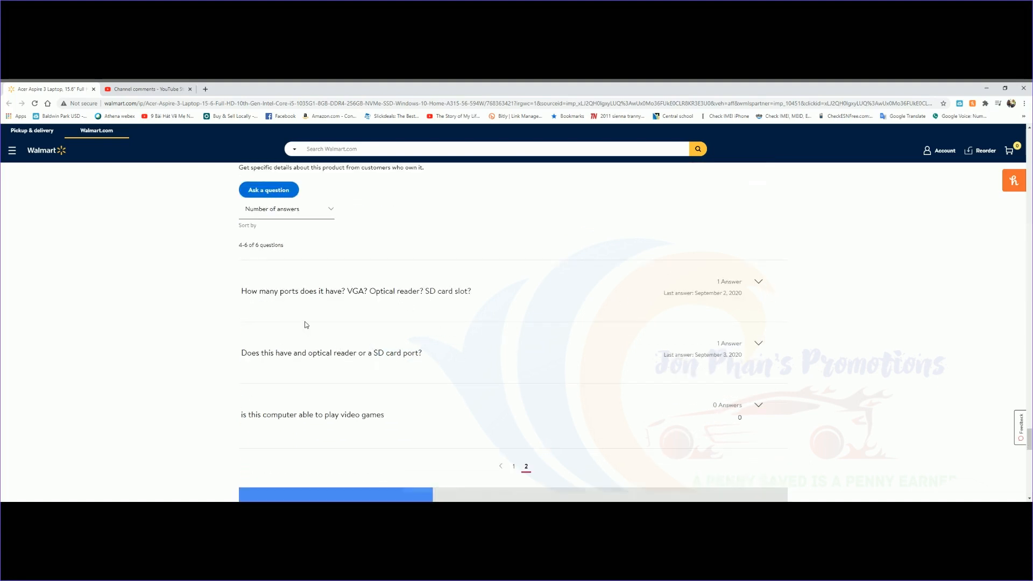
mouse_move(502, 320)
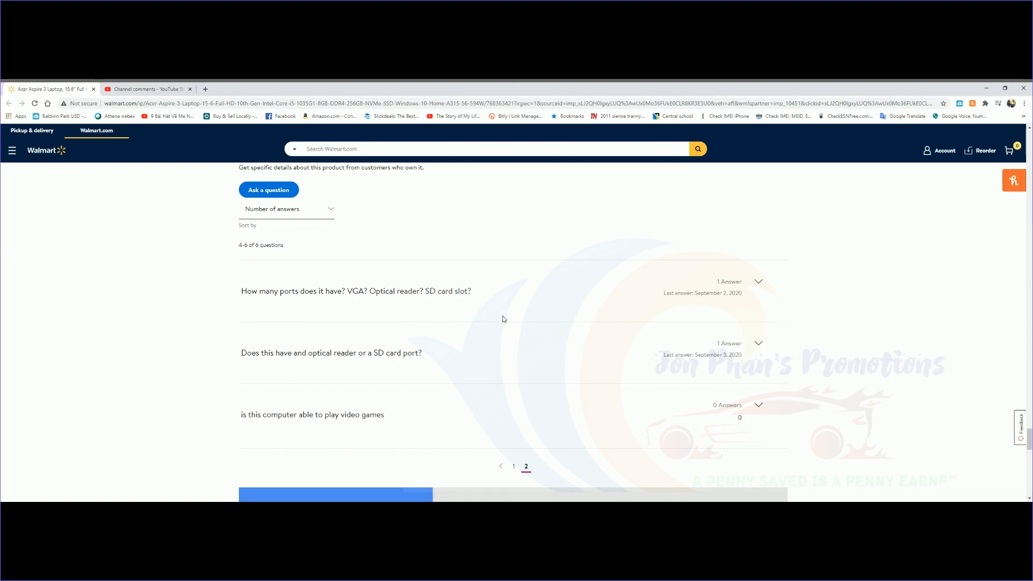
left_click(758, 281)
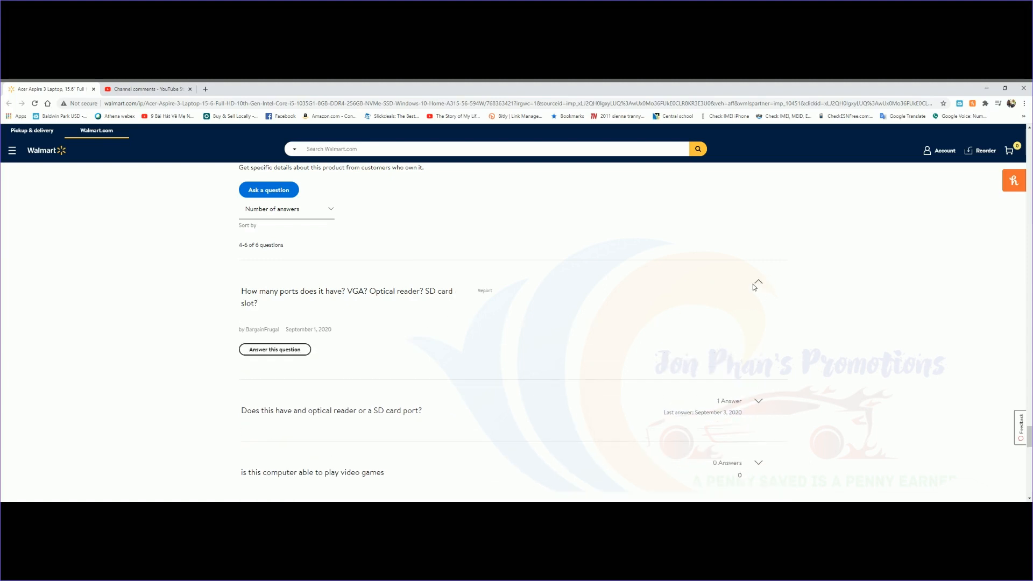
left_click(757, 281)
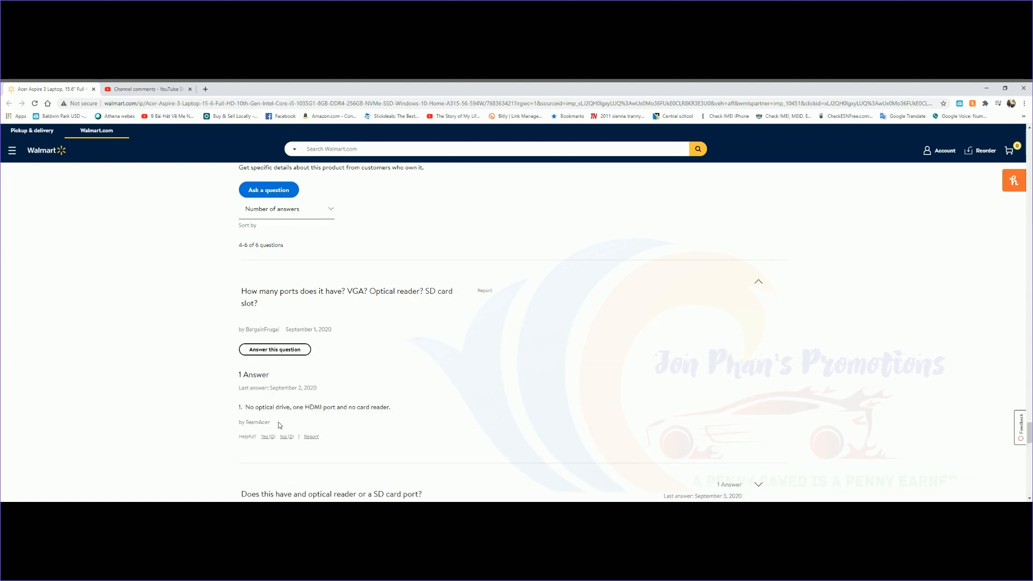
mouse_move(458, 401)
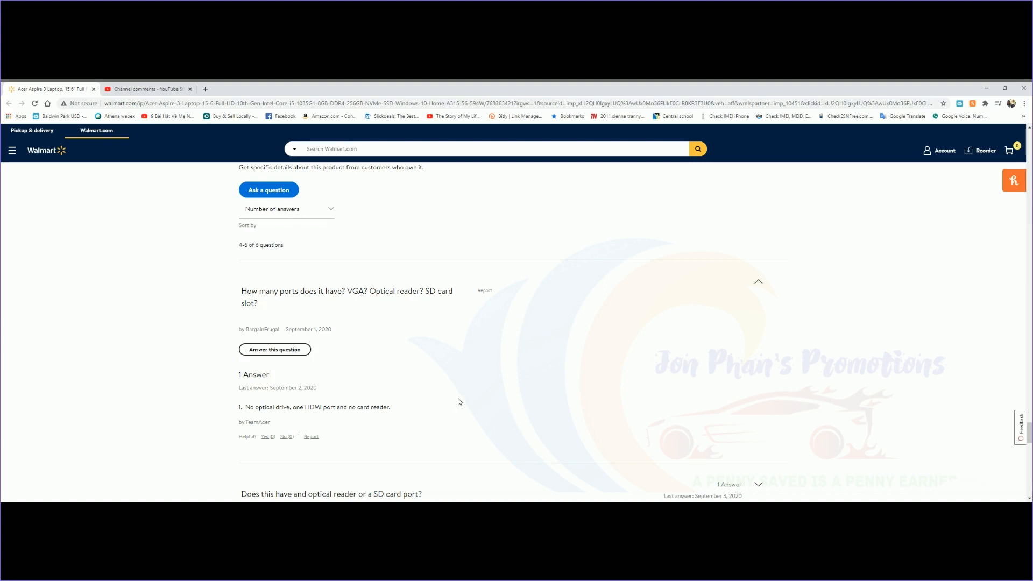
scroll("down", 3)
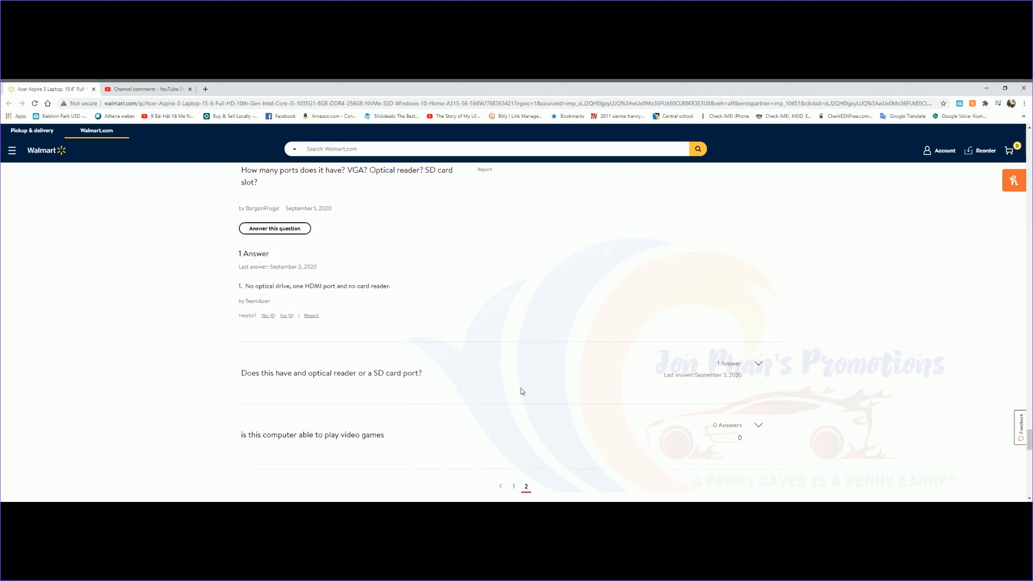
scroll("down", 3)
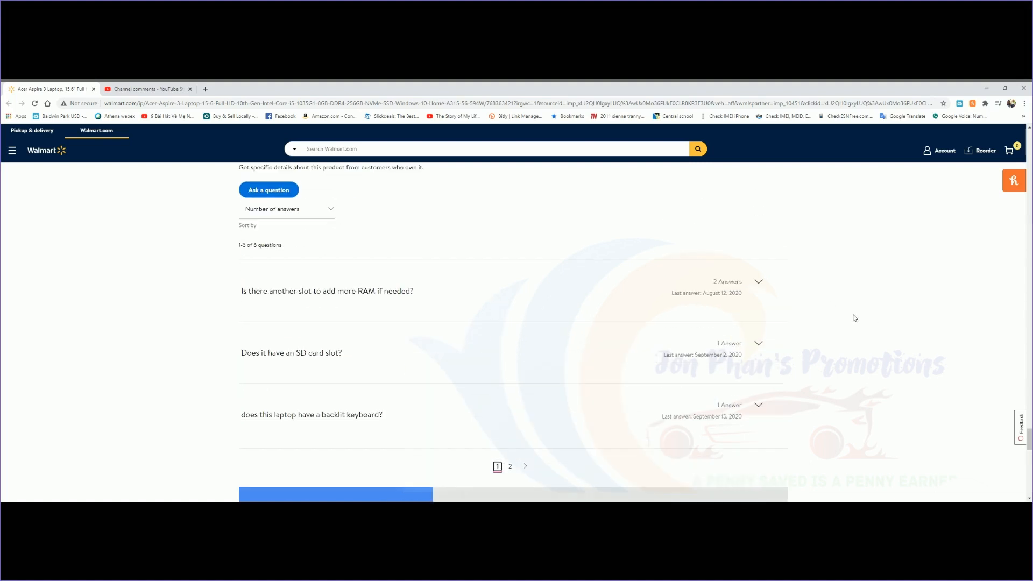
mouse_move(542, 319)
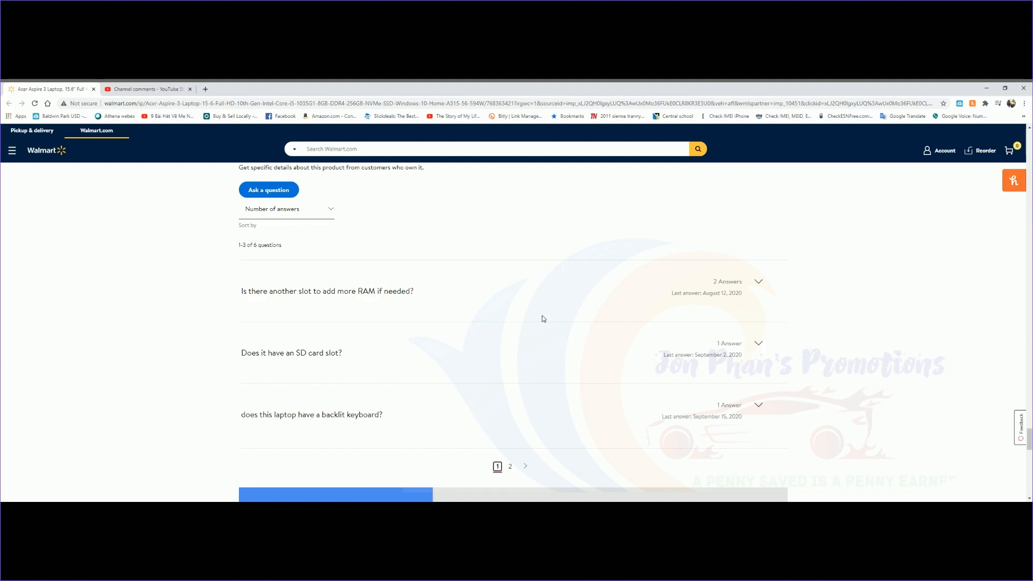
mouse_move(337, 323)
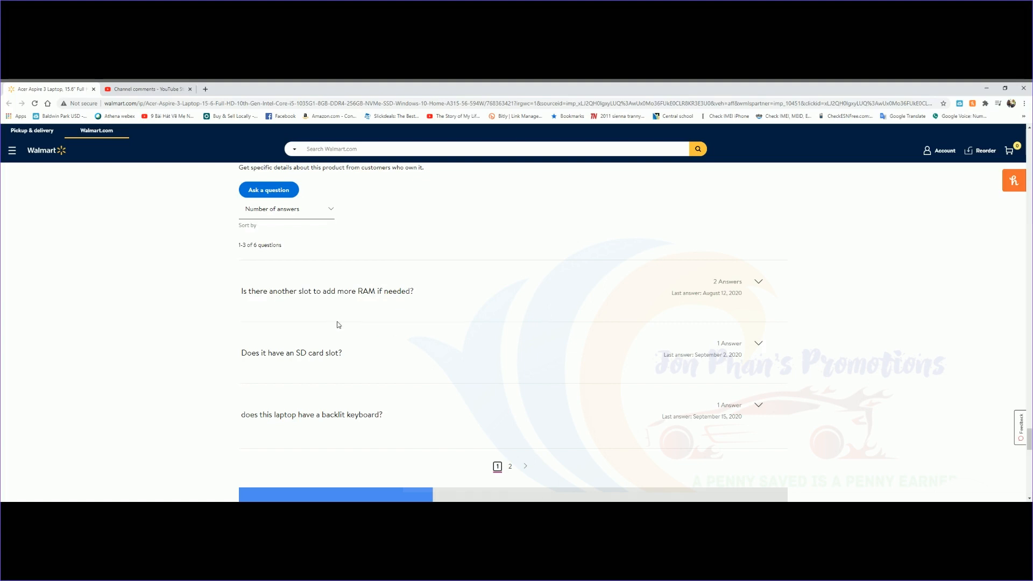
mouse_move(759, 285)
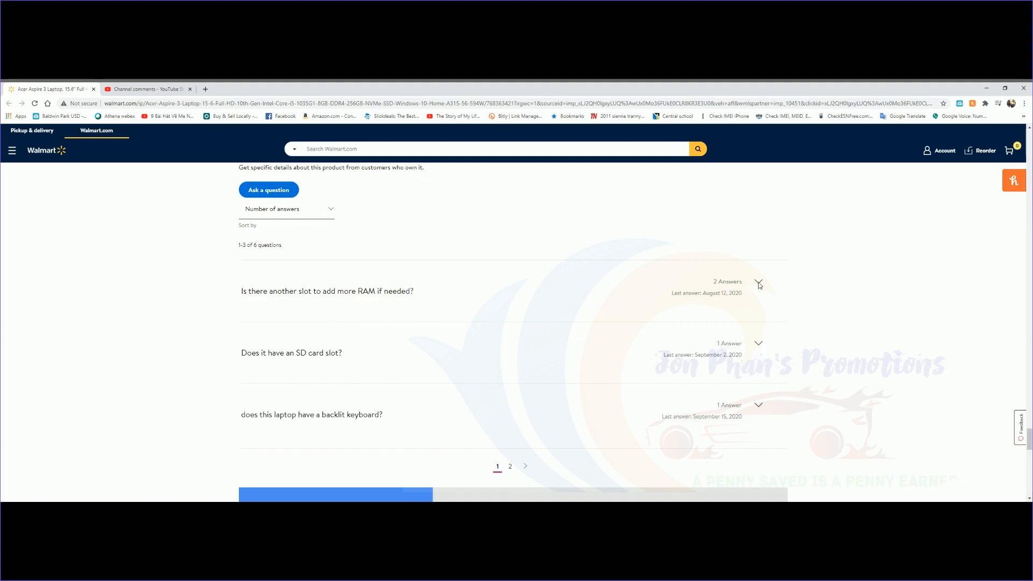
Step: Expand the question about another slot for more RAM to show its two answers
left_click(757, 282)
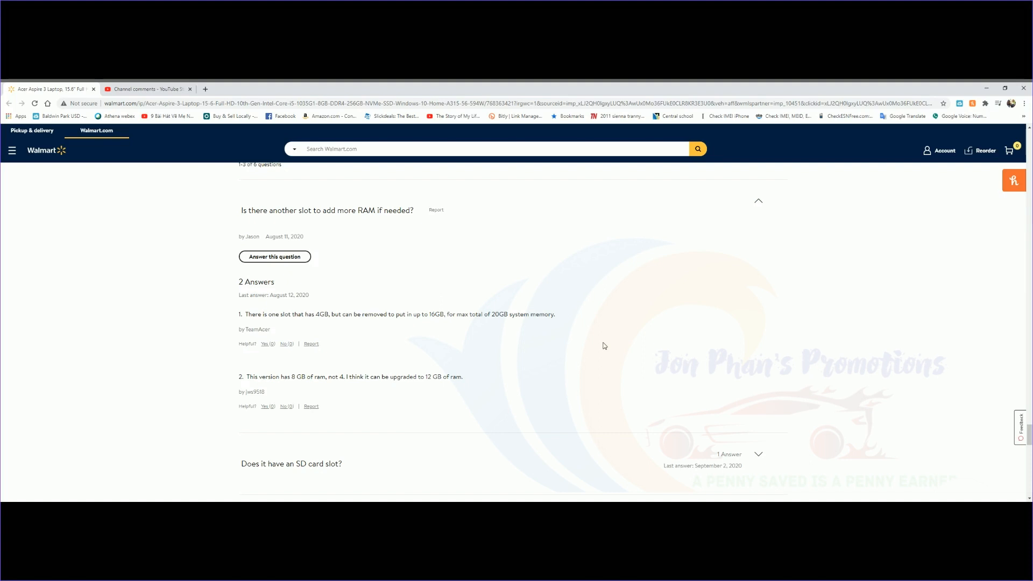
mouse_move(598, 343)
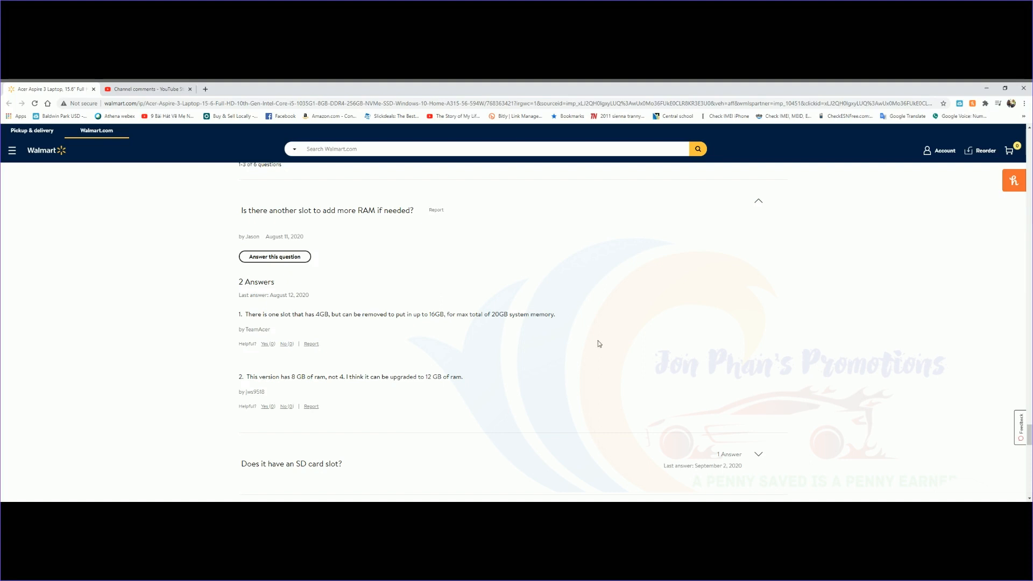
mouse_move(330, 386)
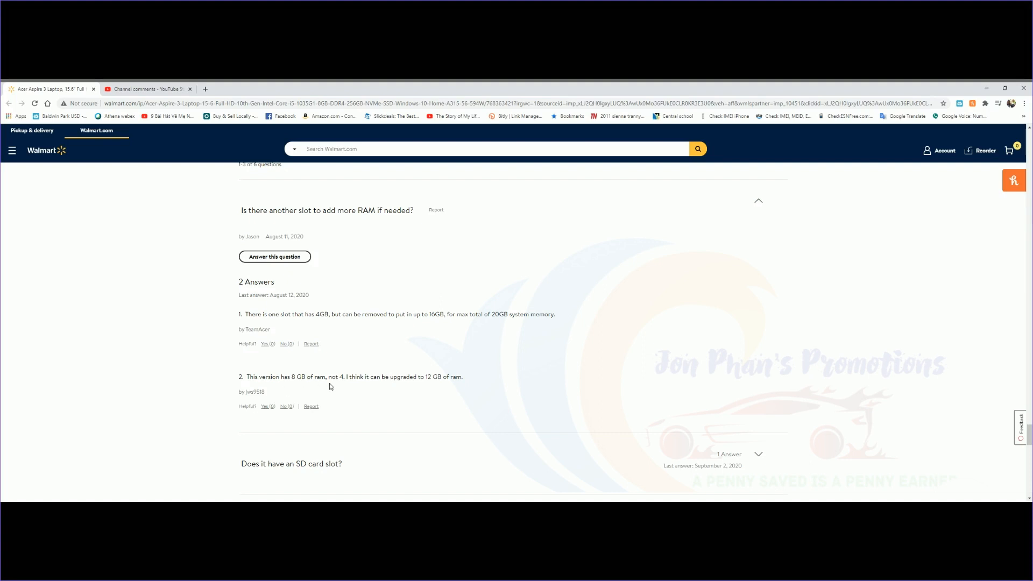
mouse_move(434, 388)
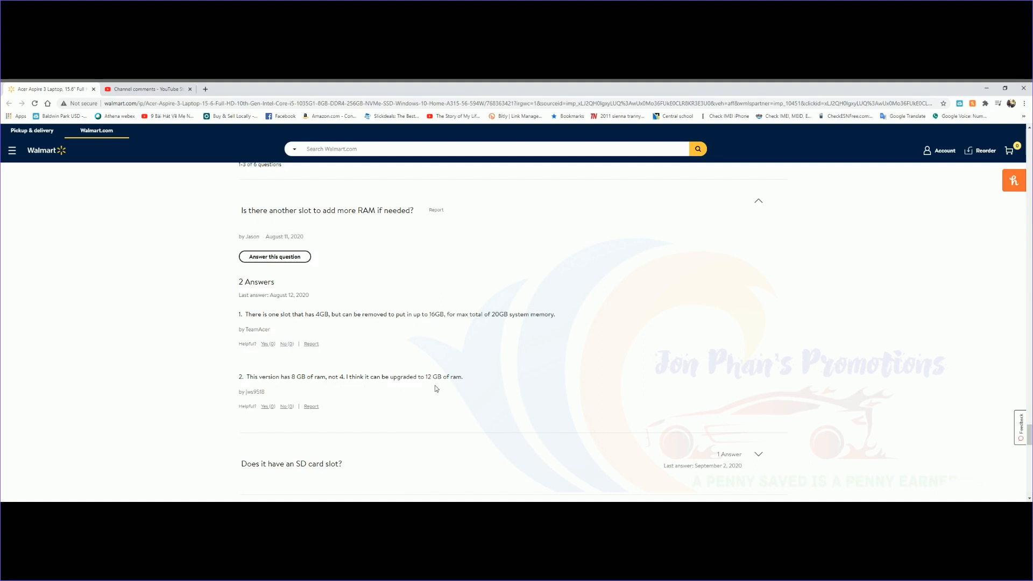
mouse_move(486, 400)
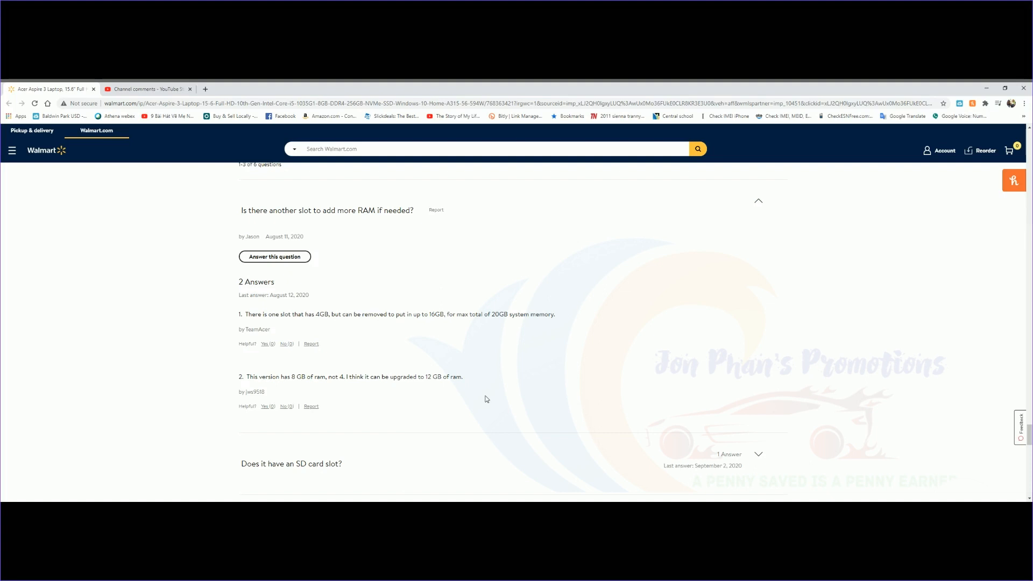
mouse_move(293, 390)
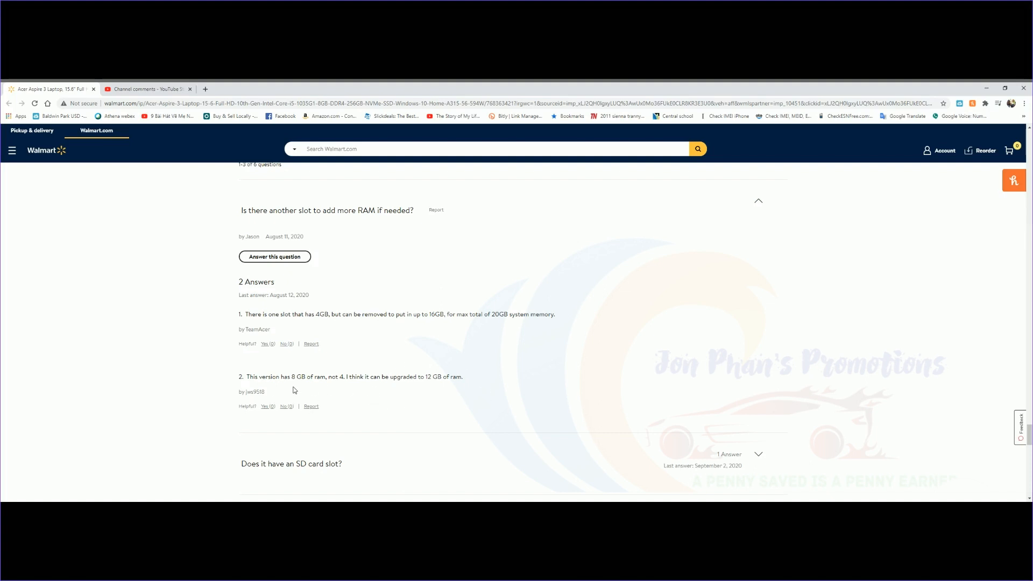
mouse_move(377, 391)
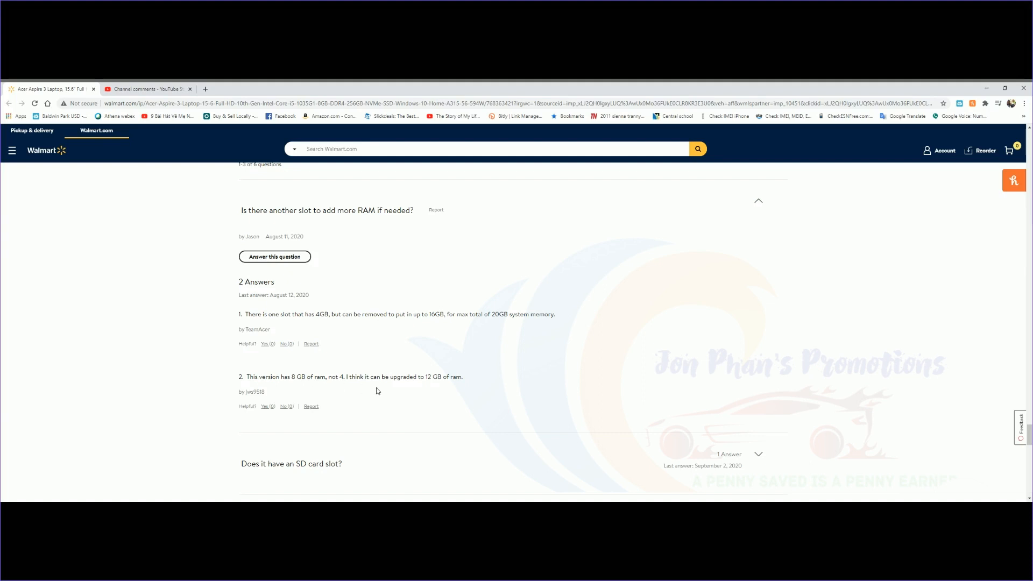
mouse_move(397, 400)
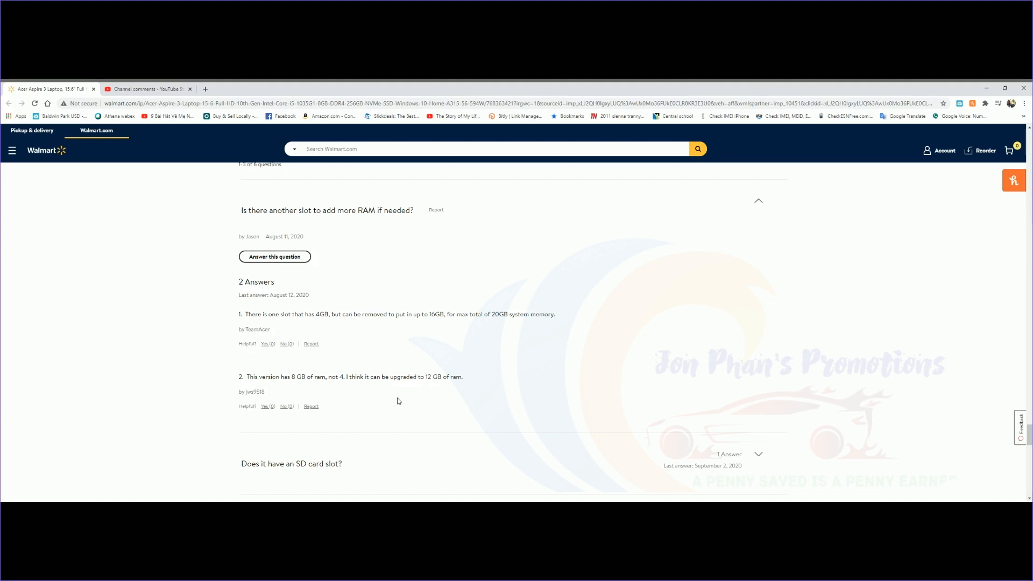
mouse_move(303, 387)
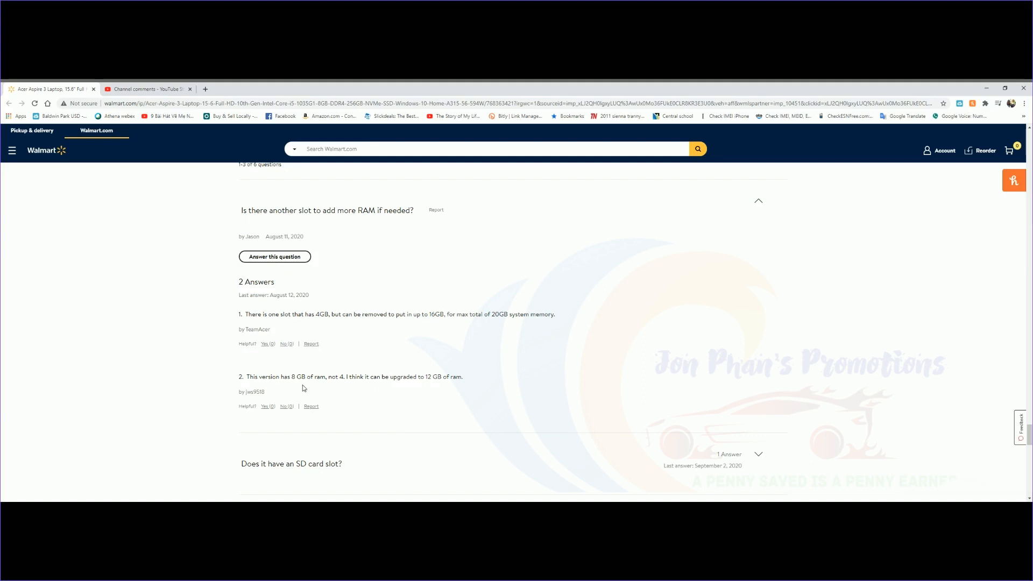
mouse_move(522, 381)
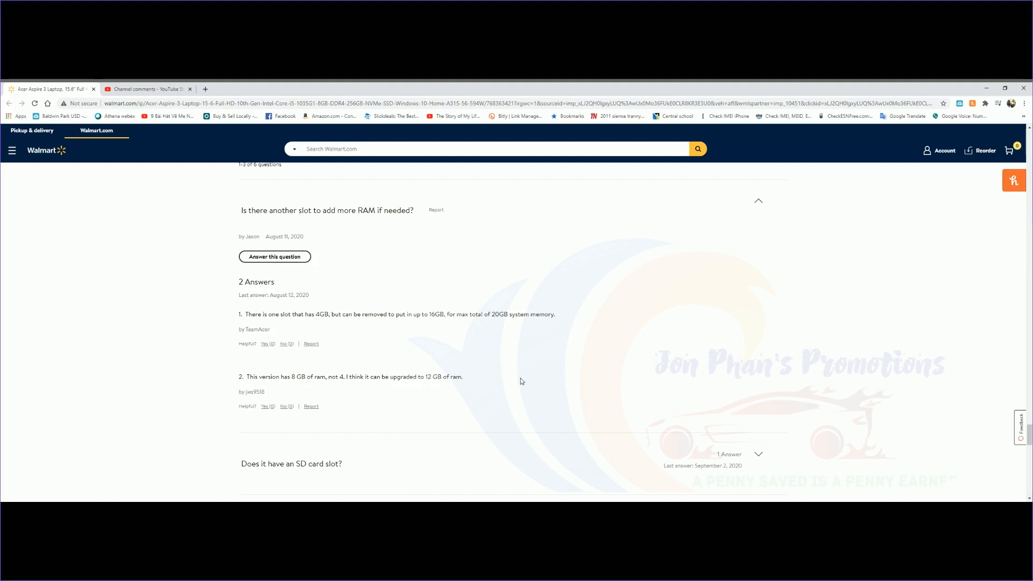
scroll("down", 3)
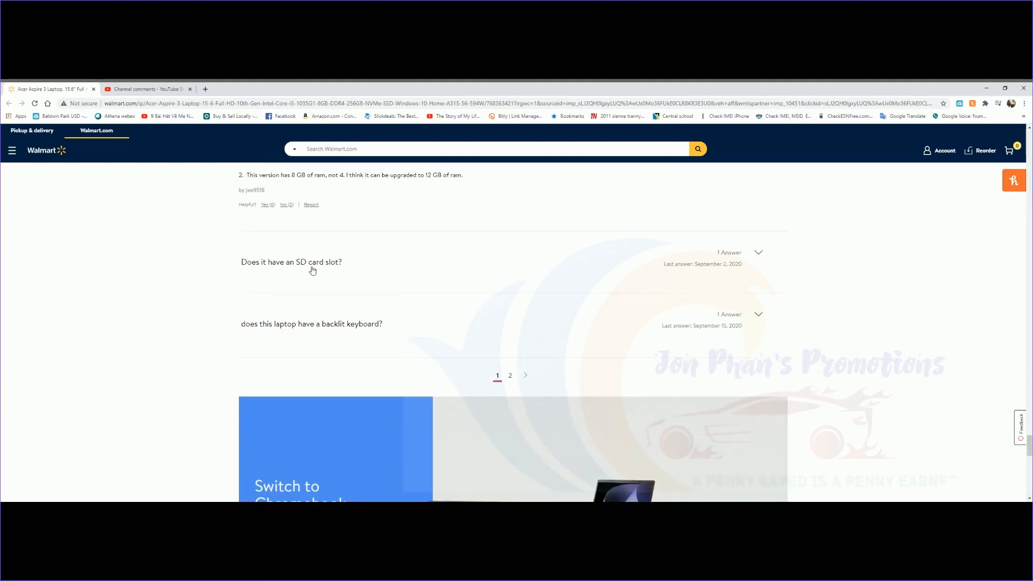
Step: Expand the SD card slot and backlit keyboard questions to read their answers
left_click(758, 253)
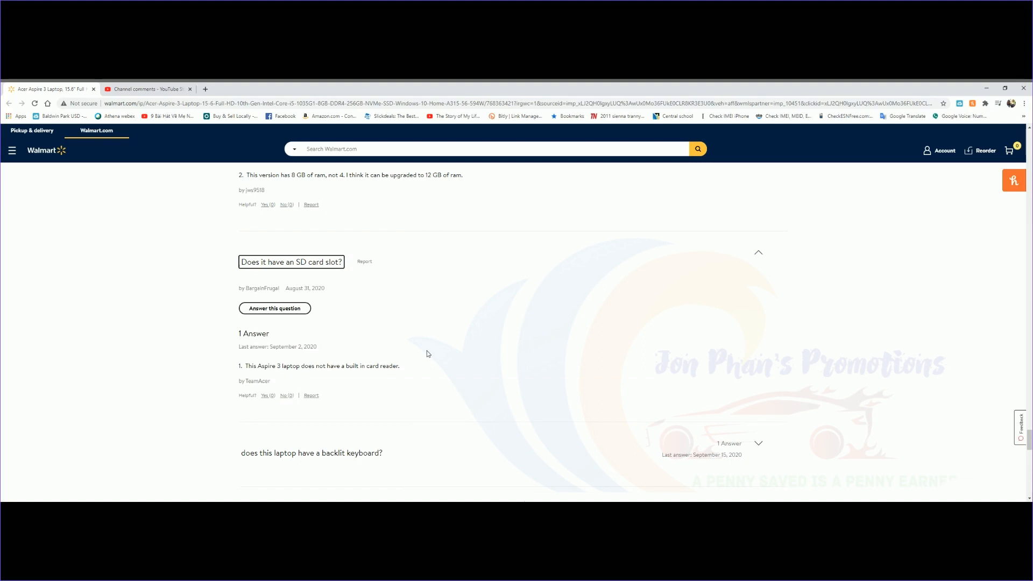
scroll("down", 3)
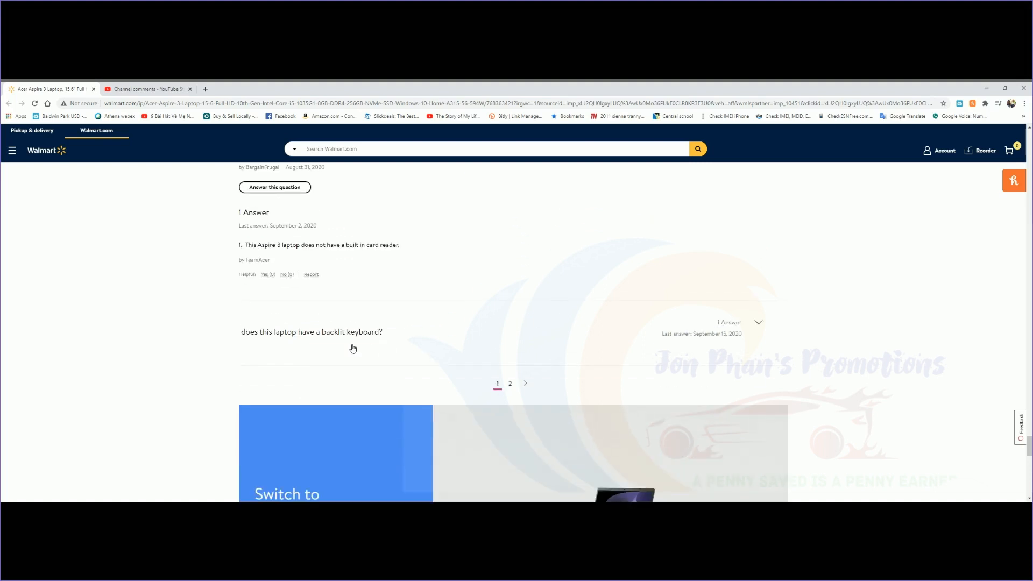
left_click(757, 322)
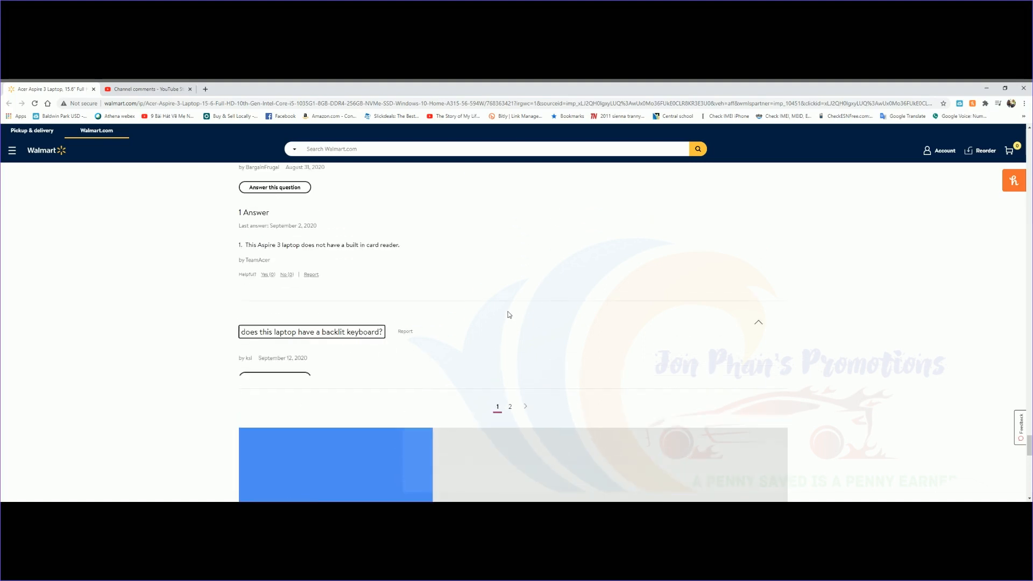
scroll("up", 3)
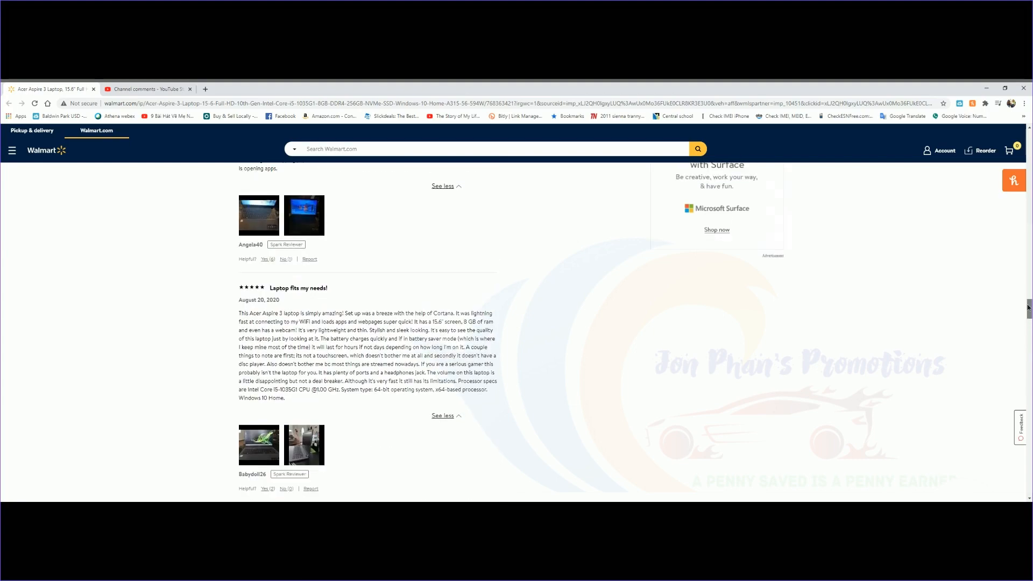
Step: Scroll back up past reviews and specifications to the top of the $399 product listing
scroll("up", 3)
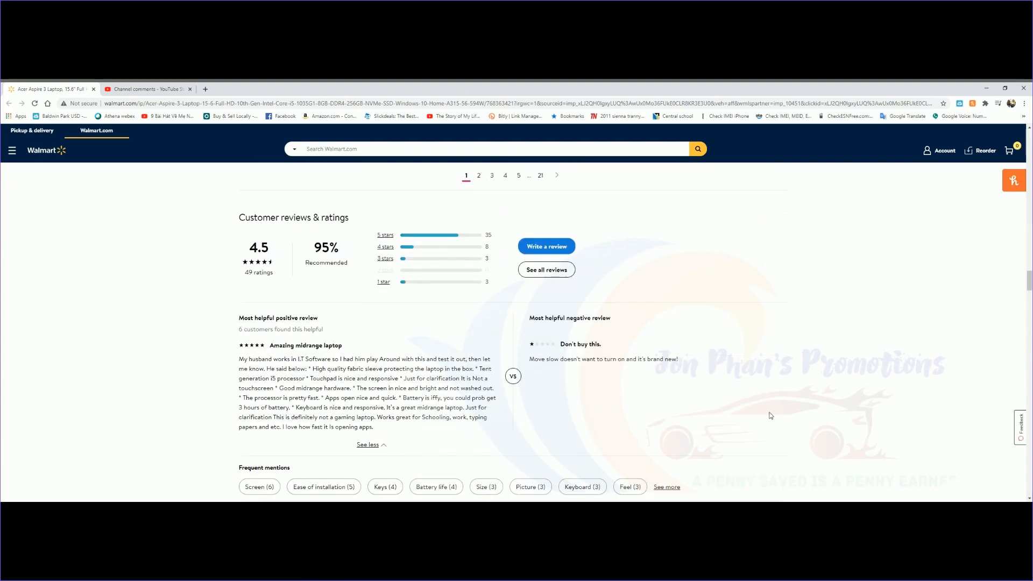
scroll("up", 3)
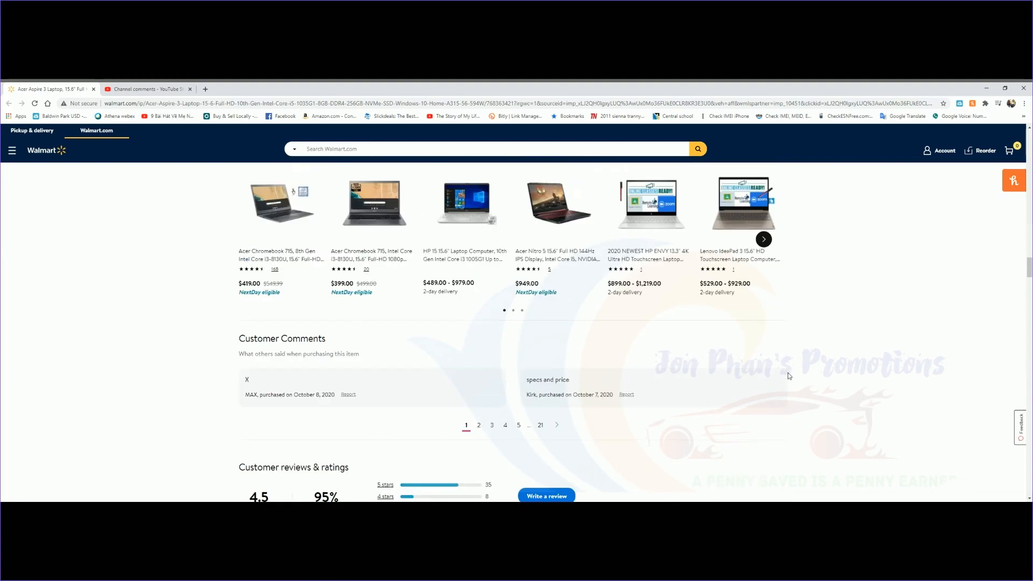
scroll("up", 3)
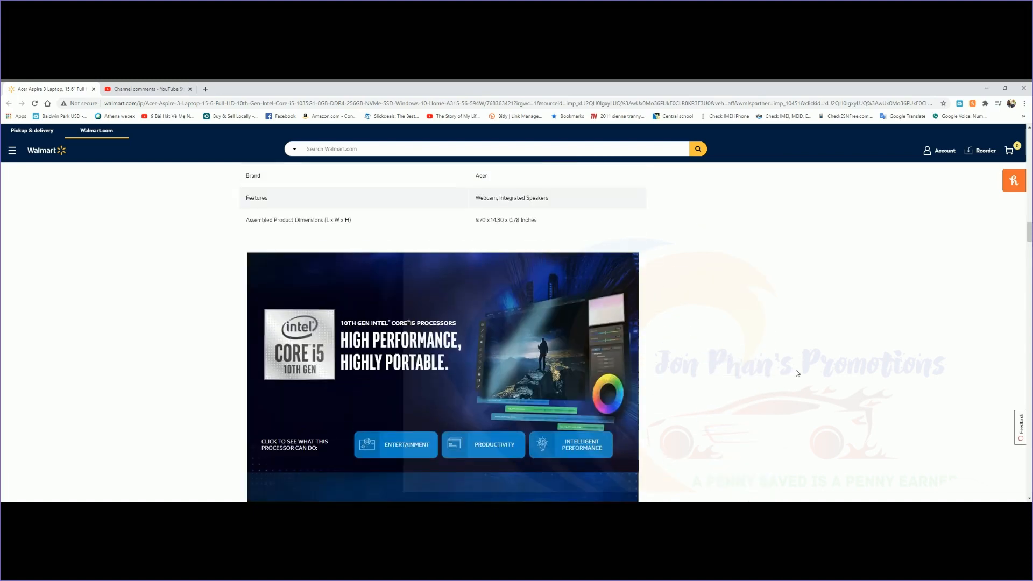
scroll("up", 3)
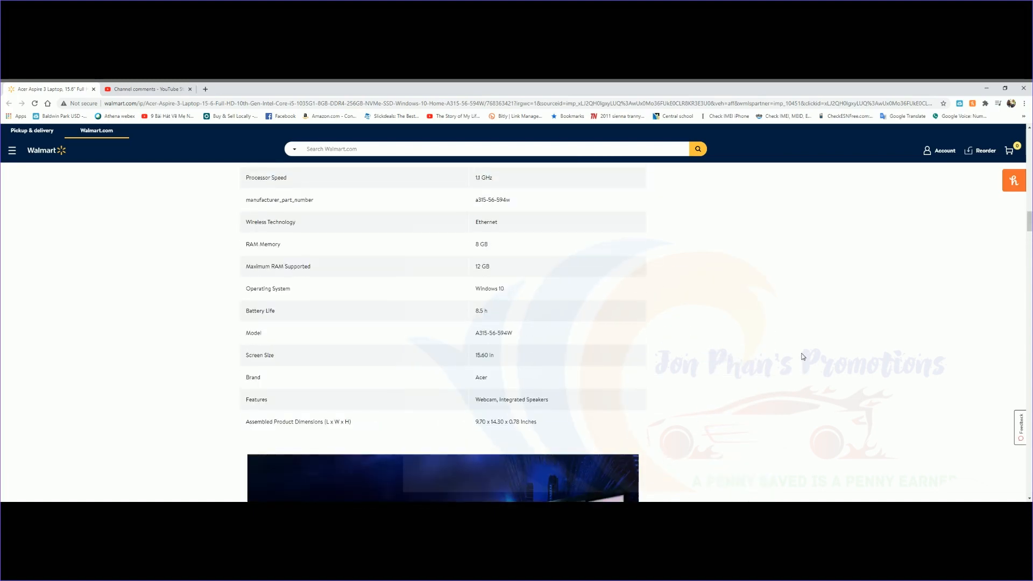
scroll("up", 3)
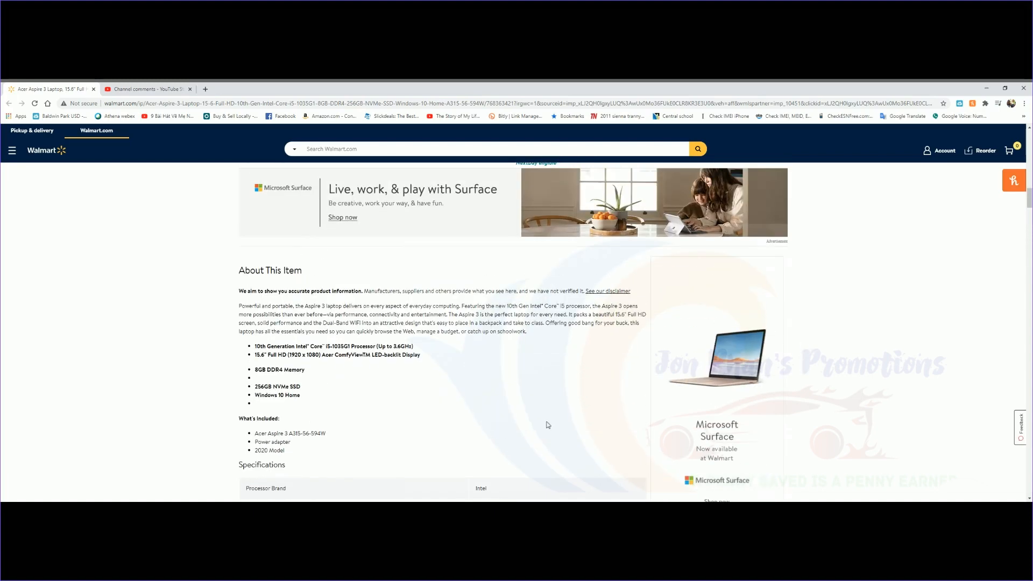
mouse_move(232, 425)
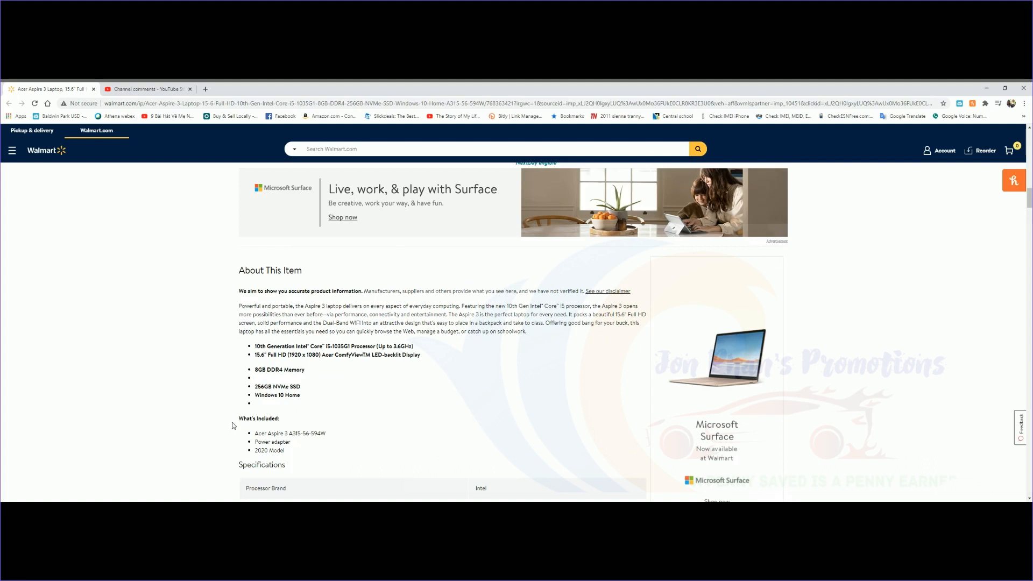
mouse_move(259, 416)
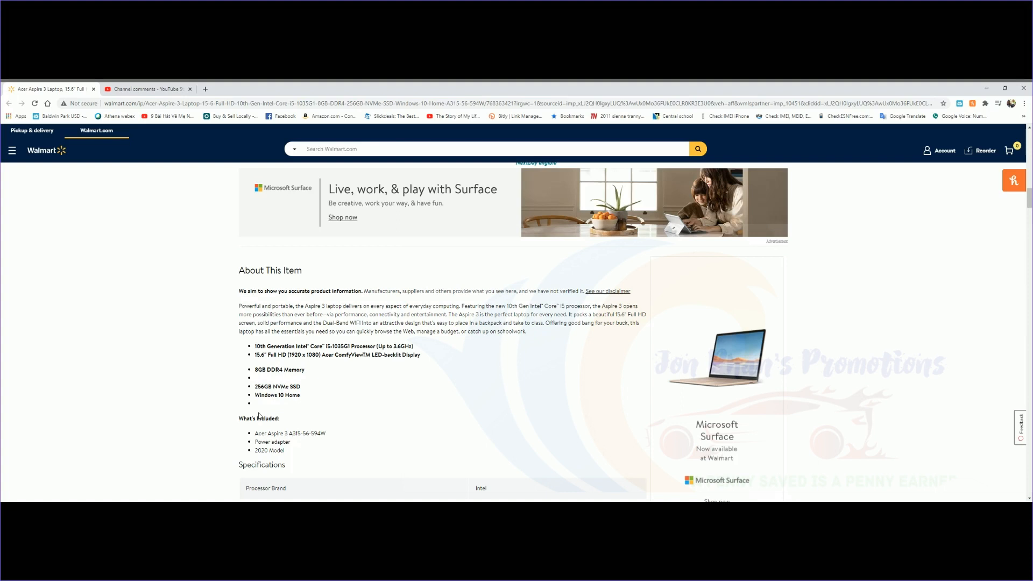
mouse_move(306, 409)
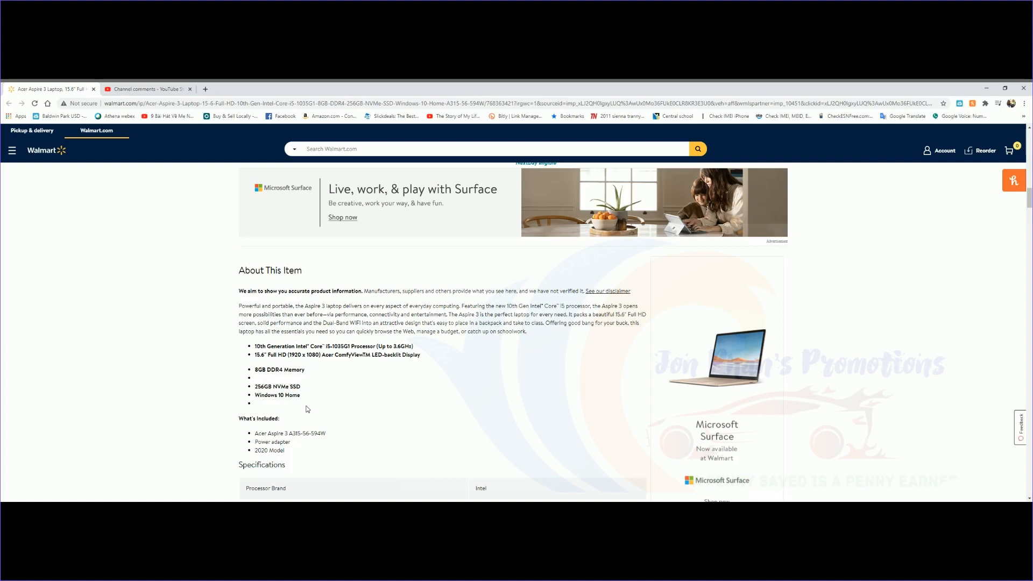
scroll("down", 3)
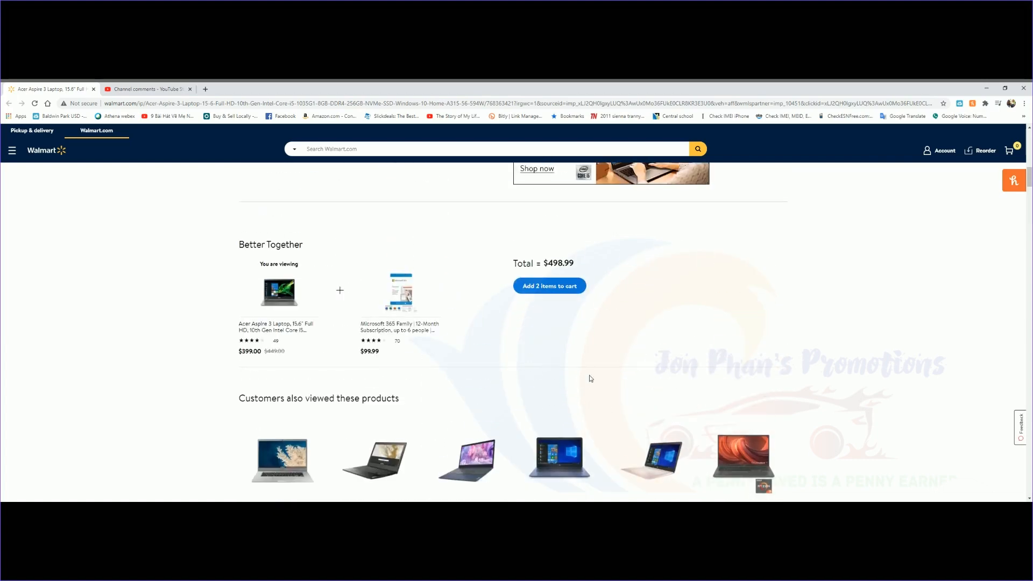
scroll("up", 3)
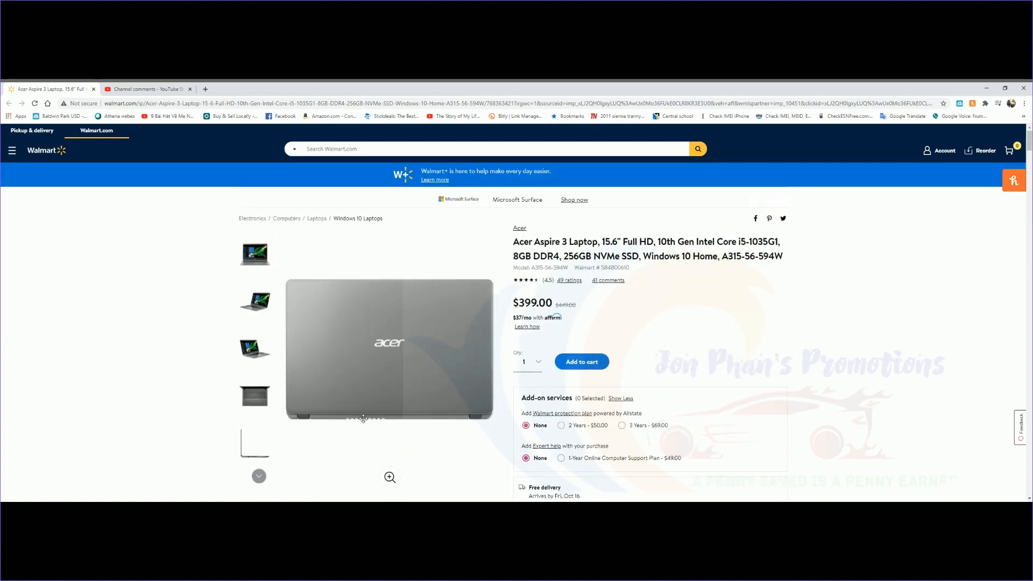
mouse_move(889, 312)
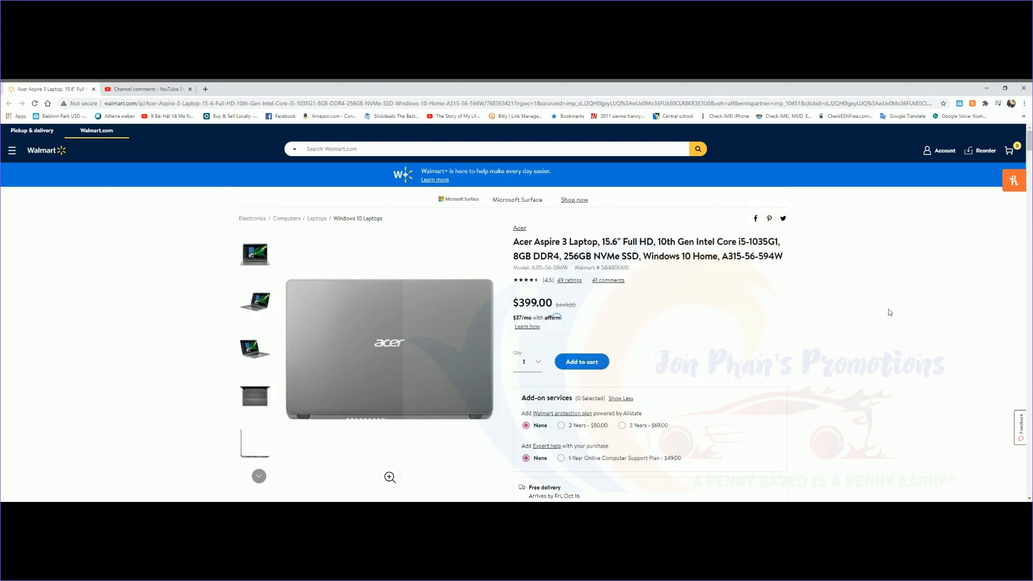